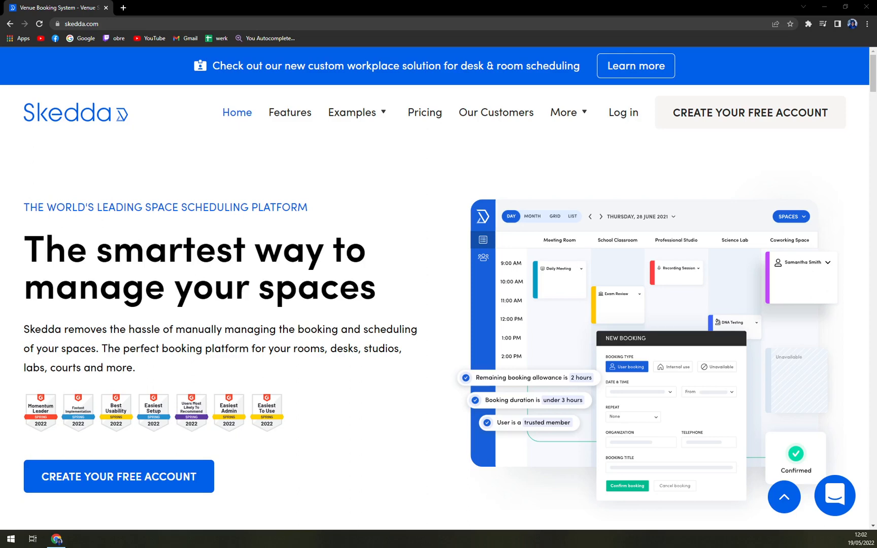
mouse_move(98, 324)
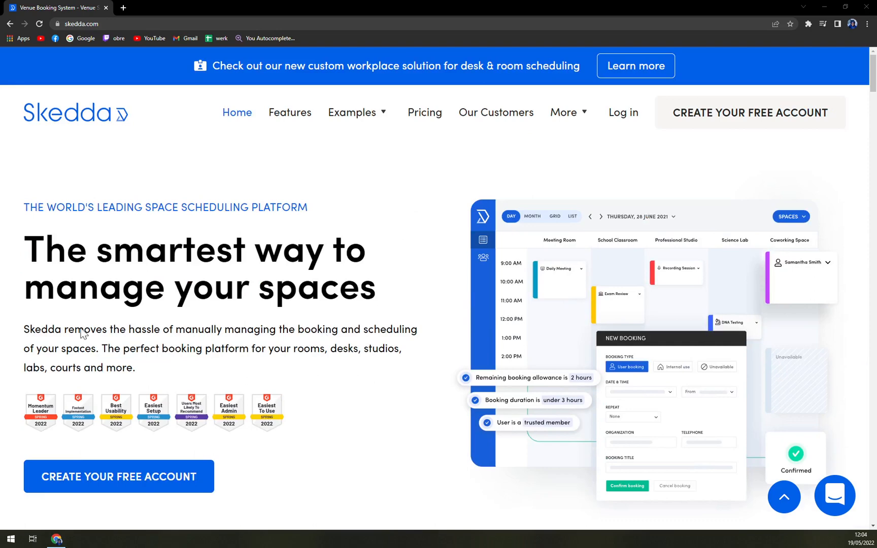
Open Skedda's pricing page and scroll through the Core, Pro and Premium comparison.
click(424, 113)
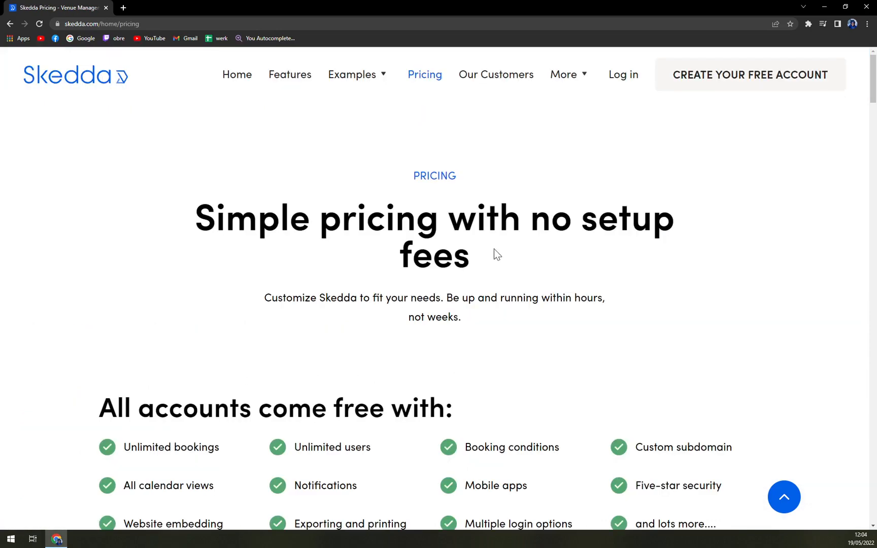
scroll(down, 3)
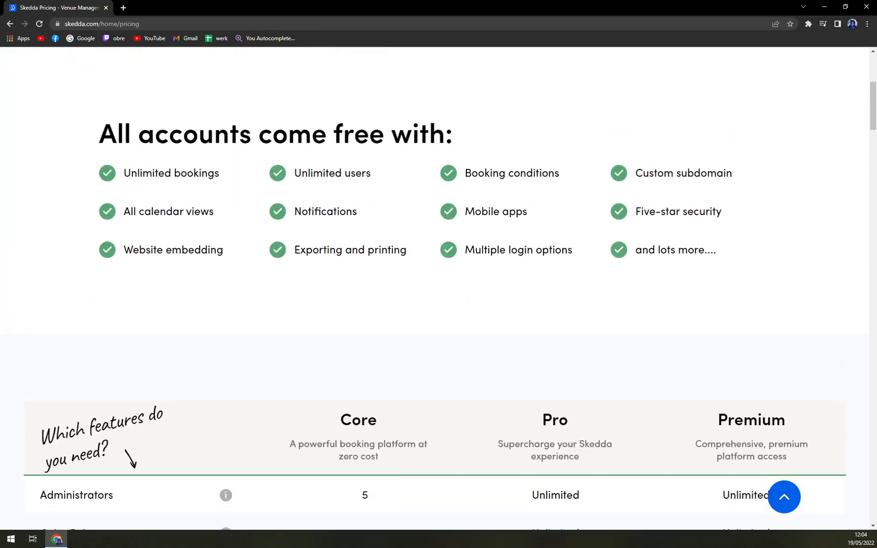
scroll(up, 3)
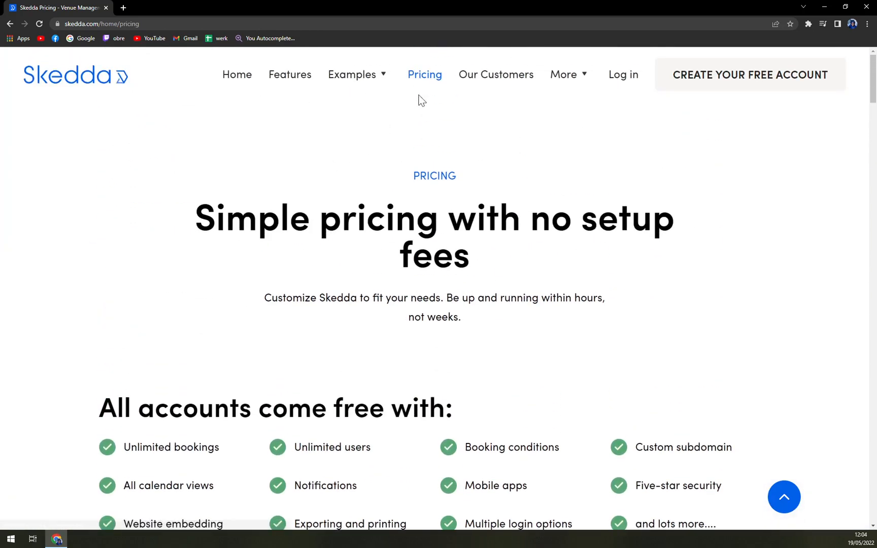
scroll(down, 3)
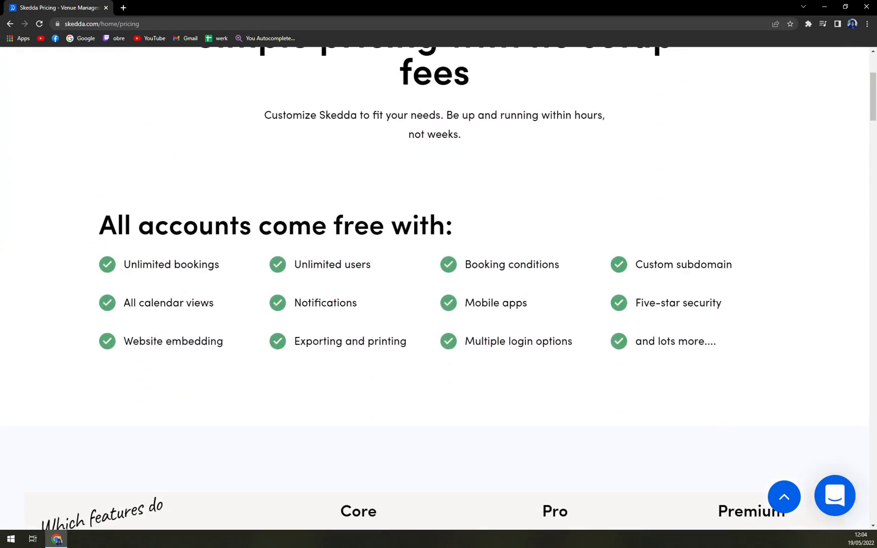
scroll(down, 3)
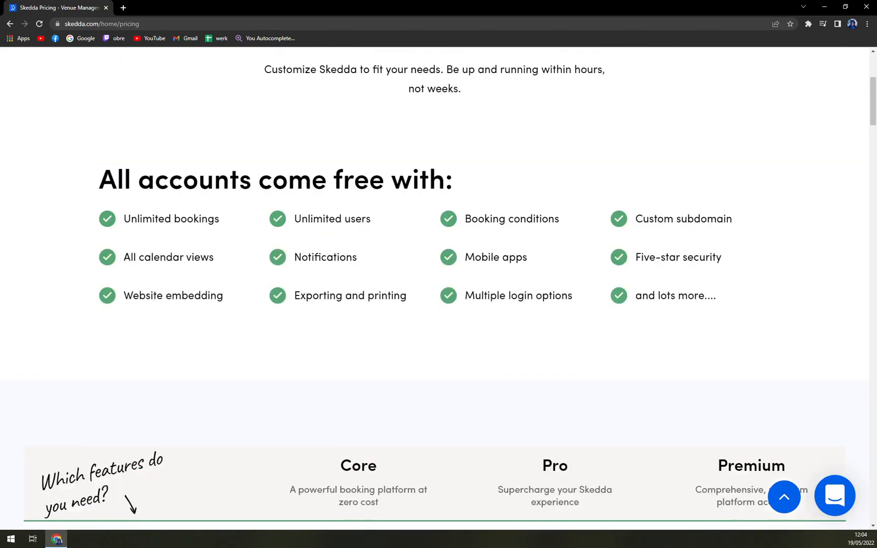
scroll(down, 3)
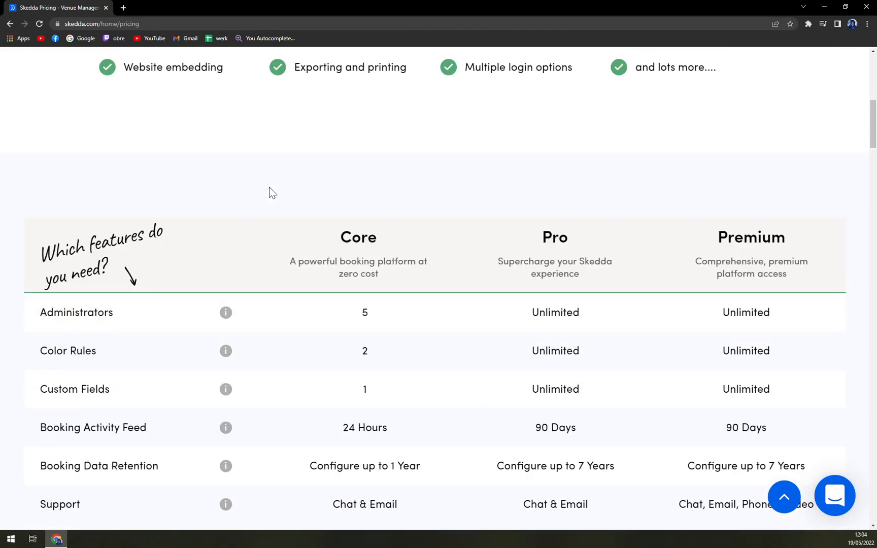
scroll(down, 3)
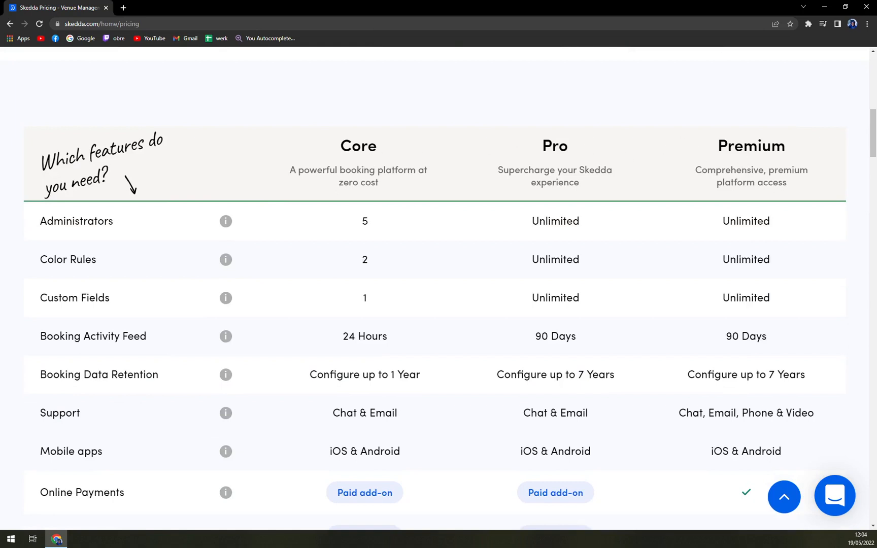
Dismiss the pricing-help chat popup and keep reviewing the feature comparison table.
click(834, 497)
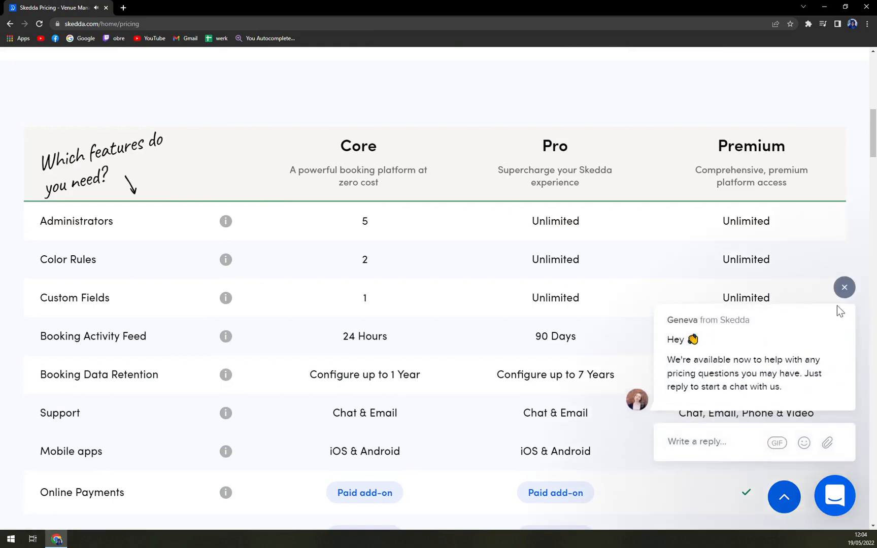
mouse_move(845, 287)
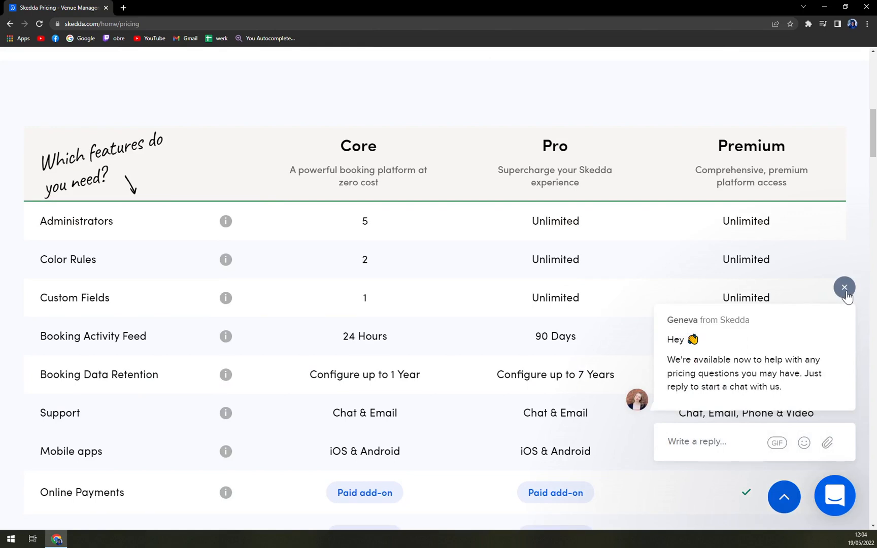
click(845, 287)
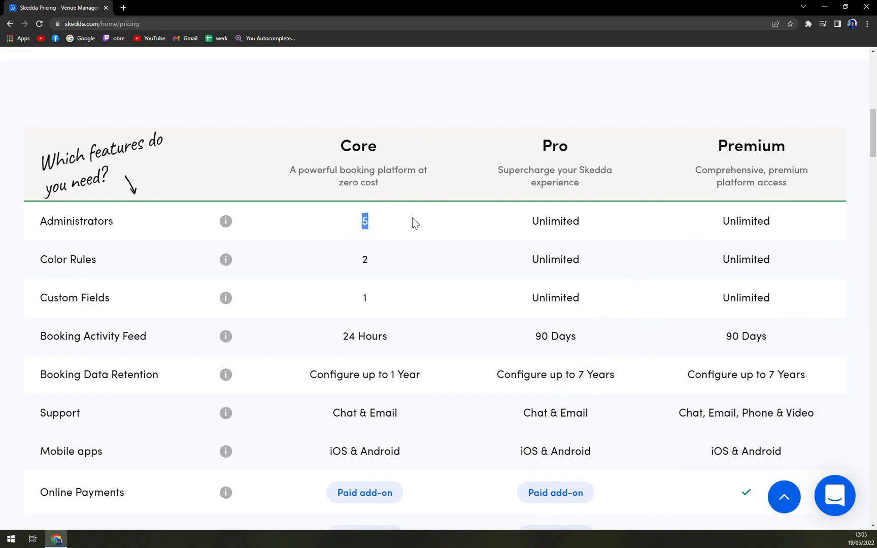
mouse_move(369, 292)
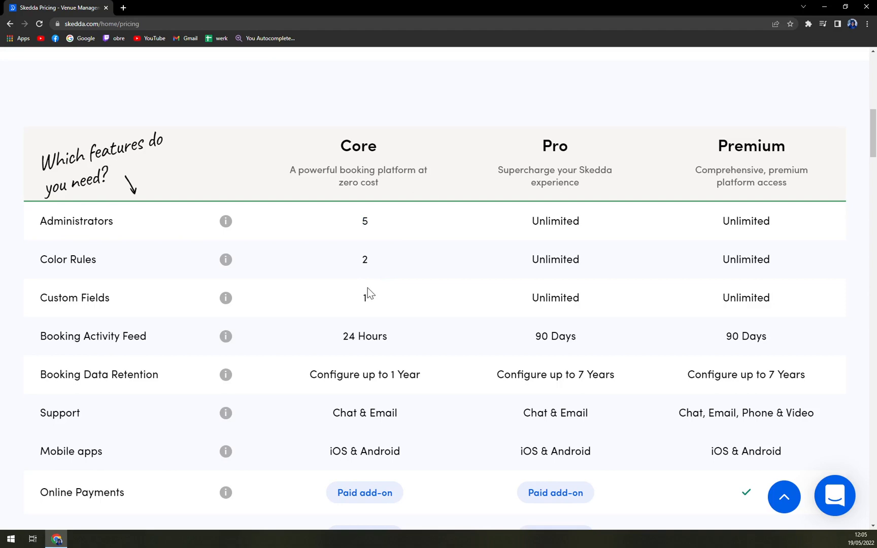
scroll(down, 3)
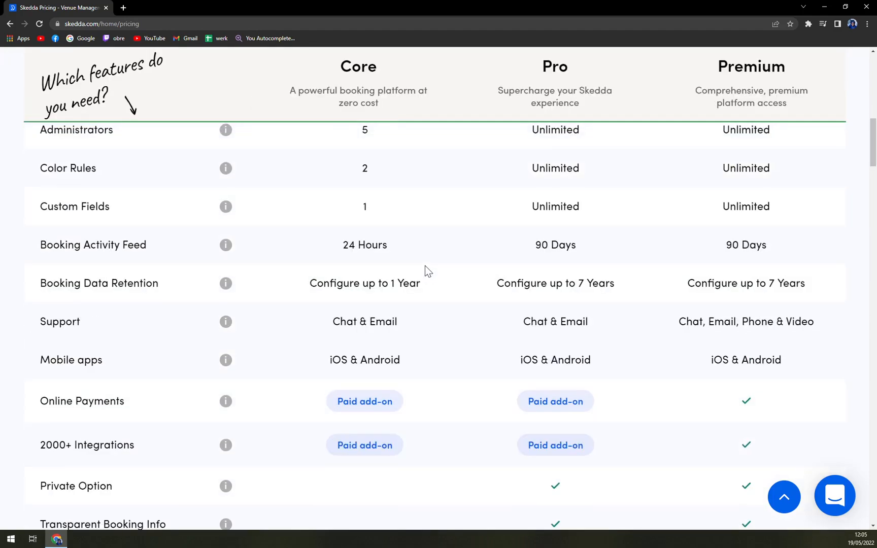
scroll(down, 3)
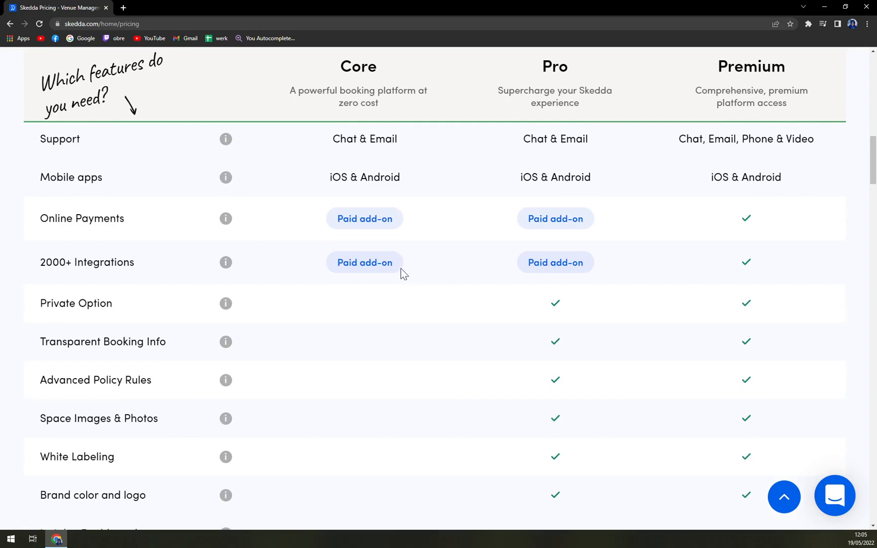
scroll(down, 3)
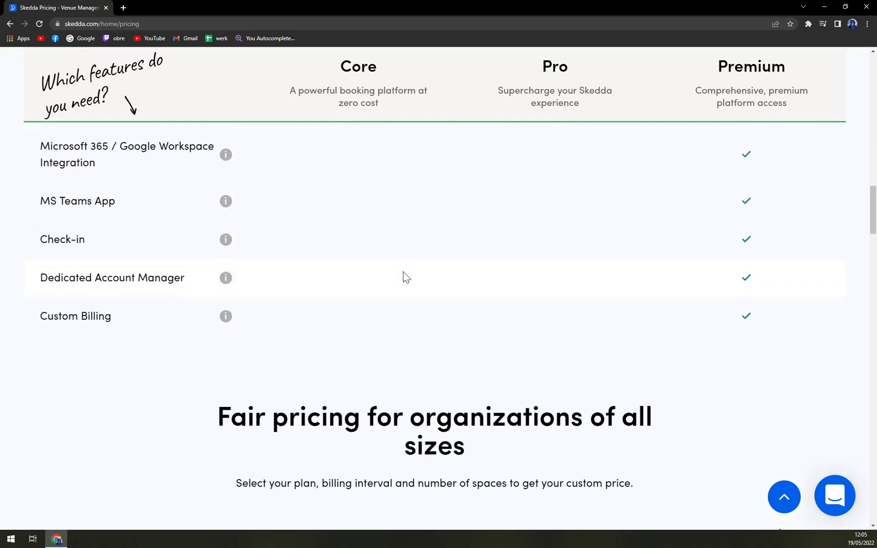
scroll(up, 3)
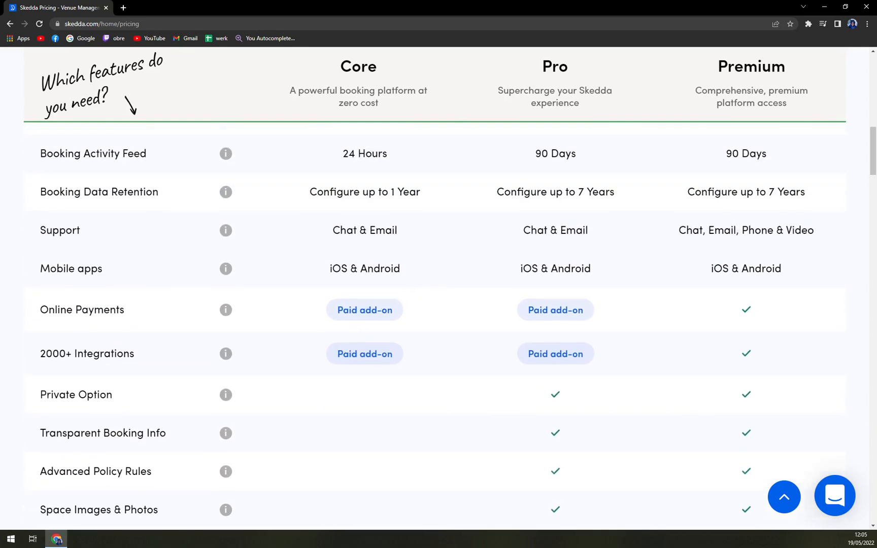
scroll(up, 3)
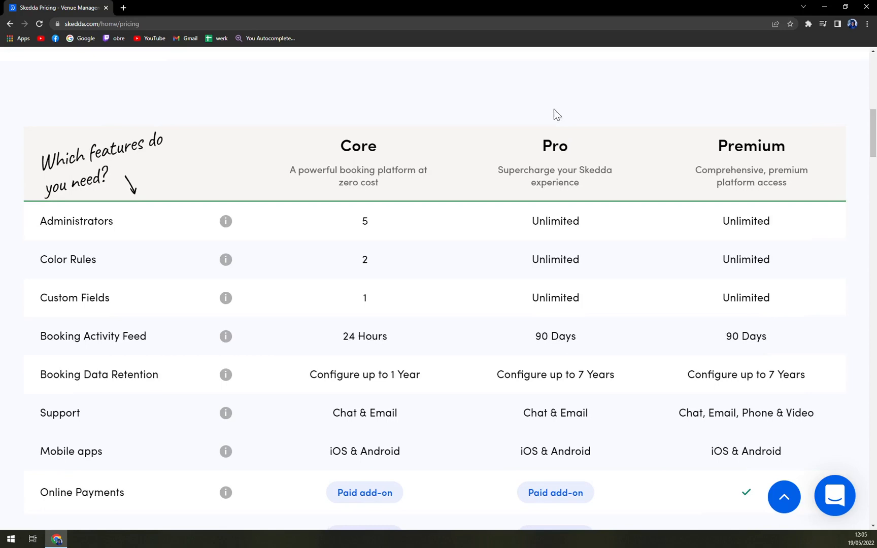
mouse_move(565, 163)
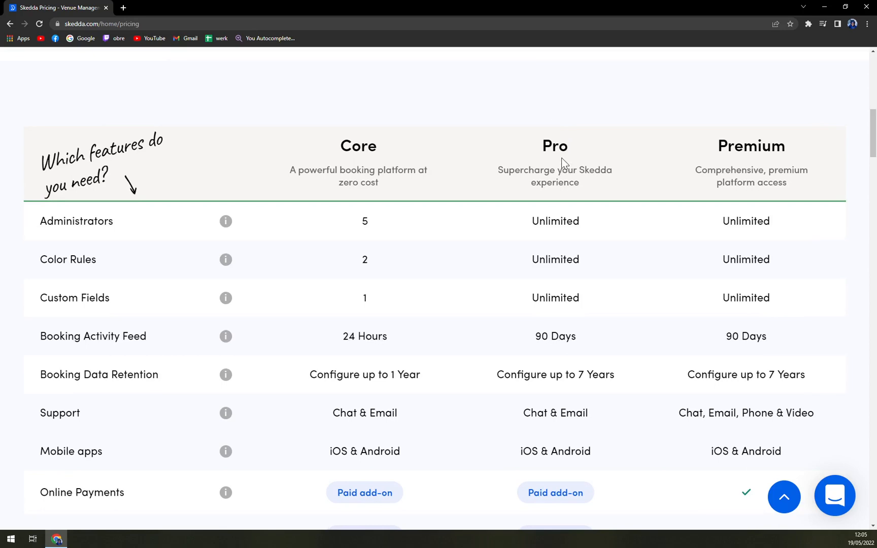
scroll(down, 3)
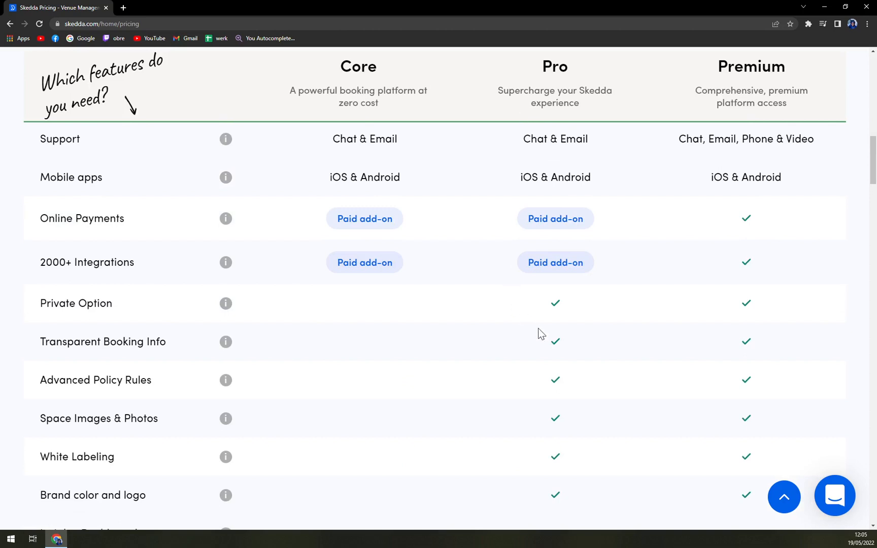
scroll(down, 3)
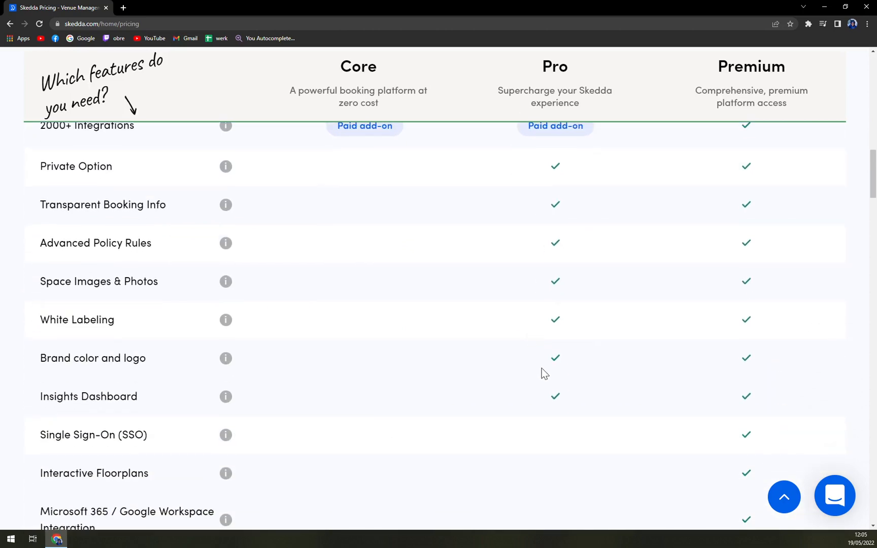
mouse_move(512, 405)
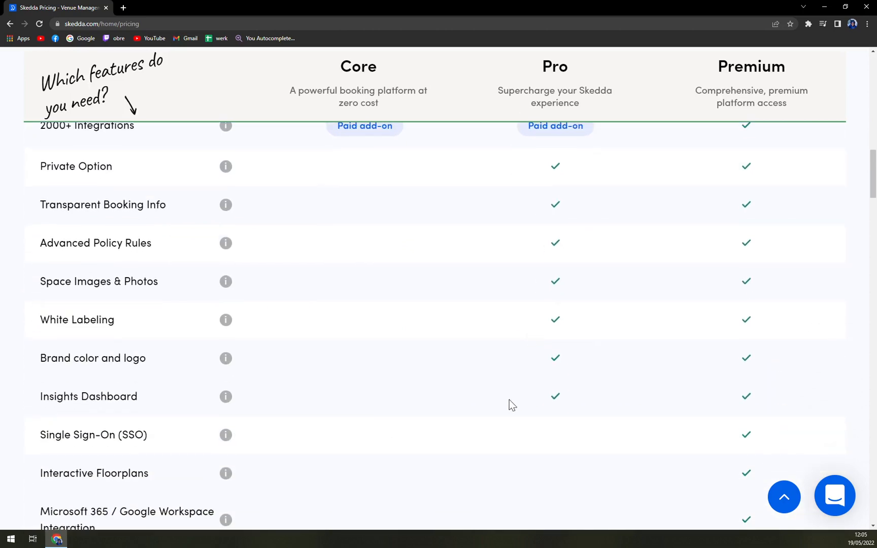
scroll(up, 3)
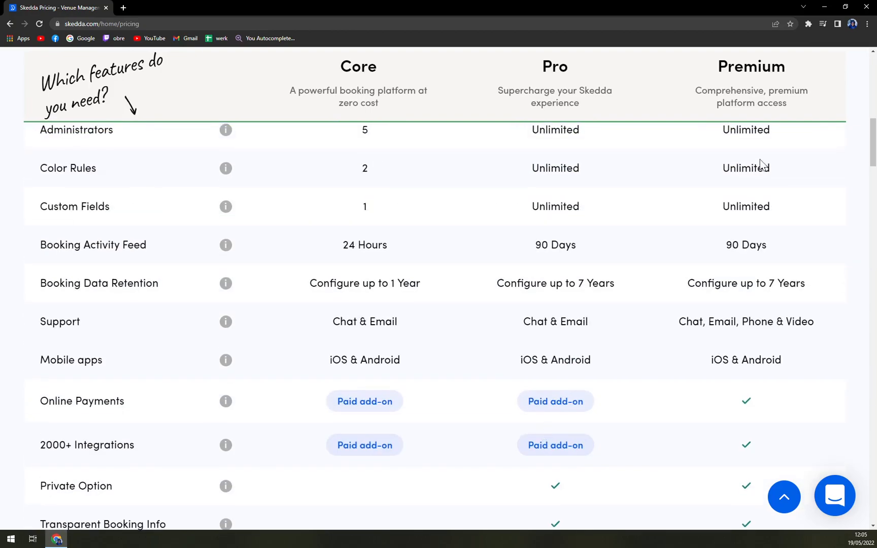
scroll(down, 3)
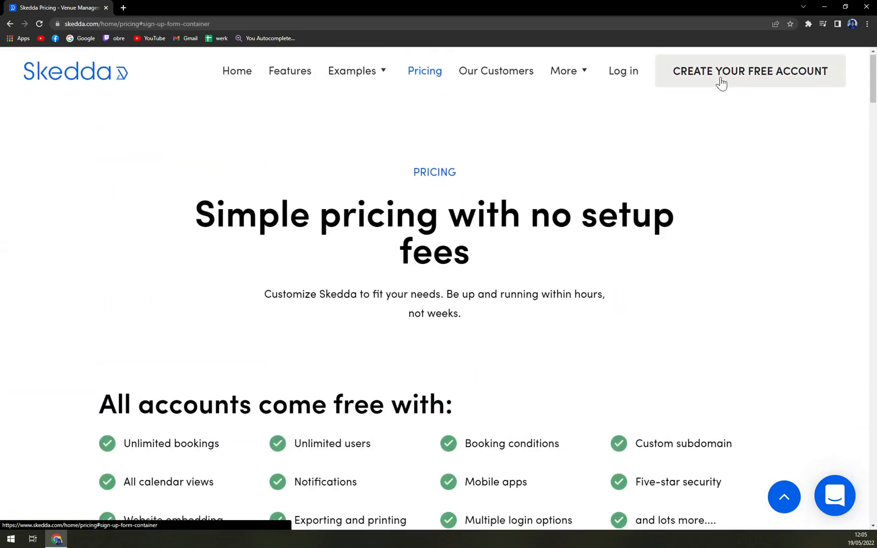
Open the form for creating a free Skedda account.
click(750, 71)
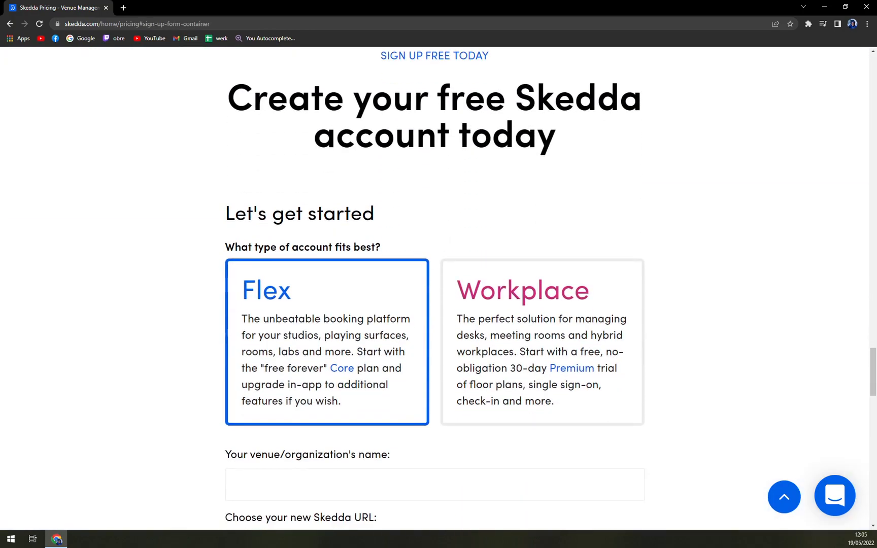
mouse_move(136, 211)
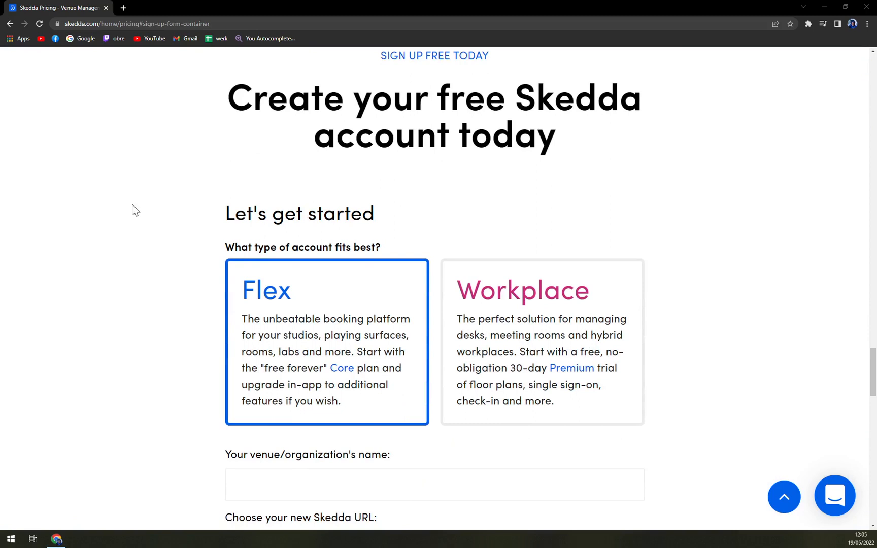
mouse_move(380, 199)
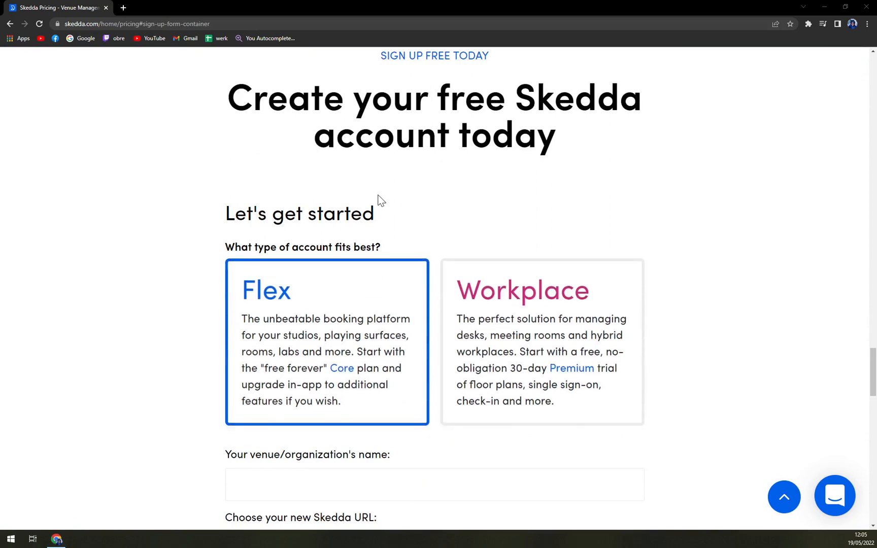
mouse_move(163, 258)
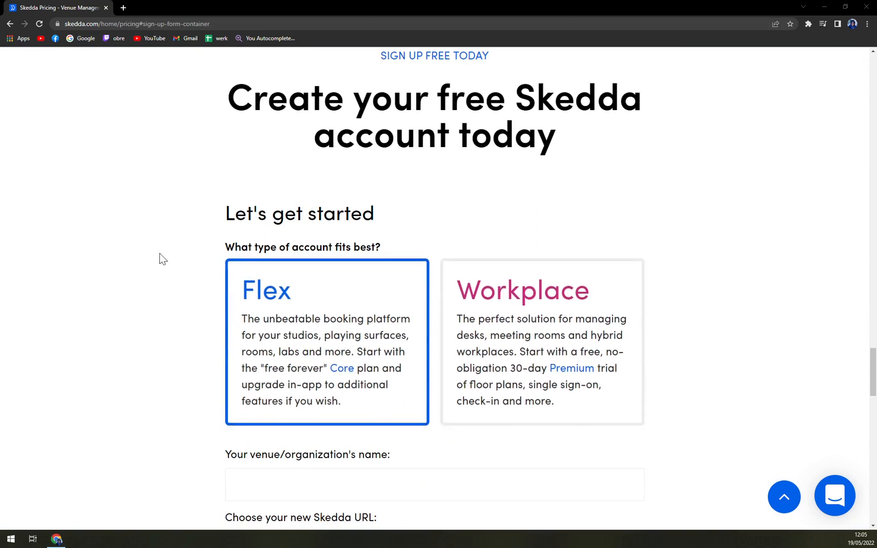
mouse_move(713, 238)
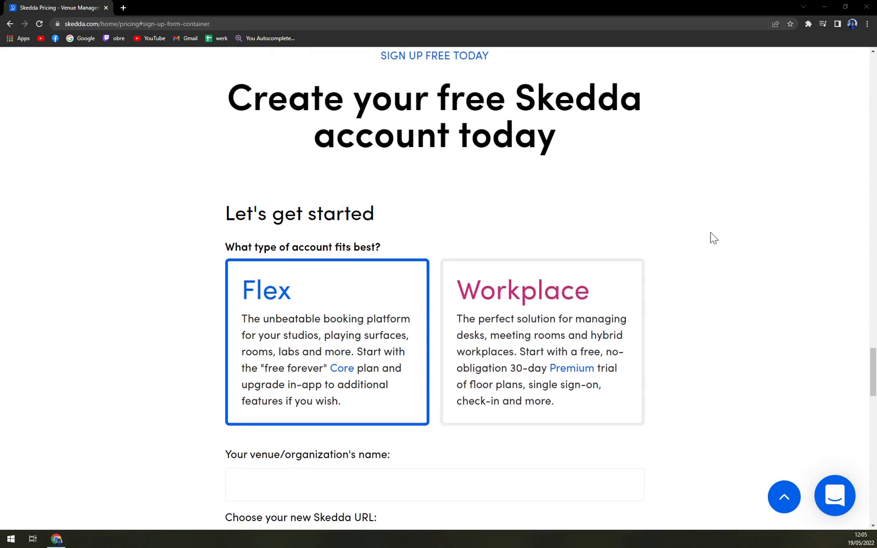
mouse_move(670, 187)
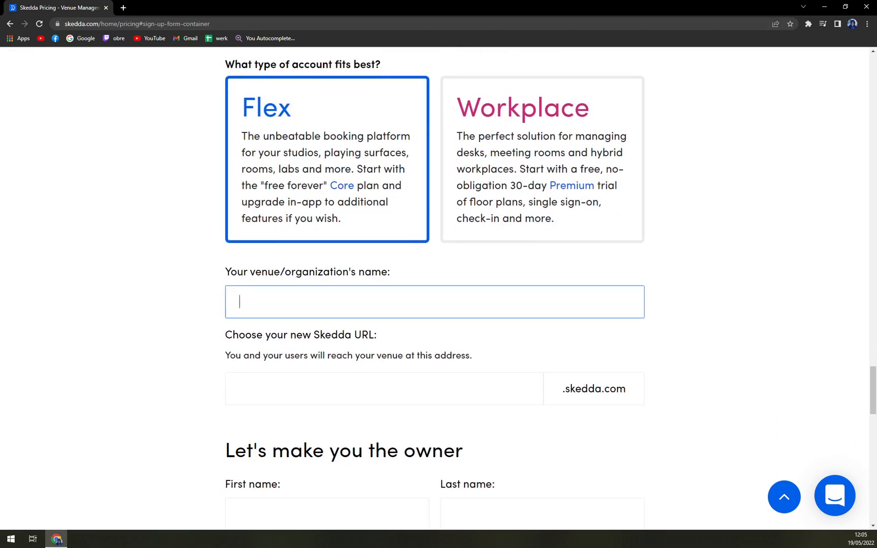
Enter venue name 'MKT' and Skedda URL 'techtips'.
text(MKT)
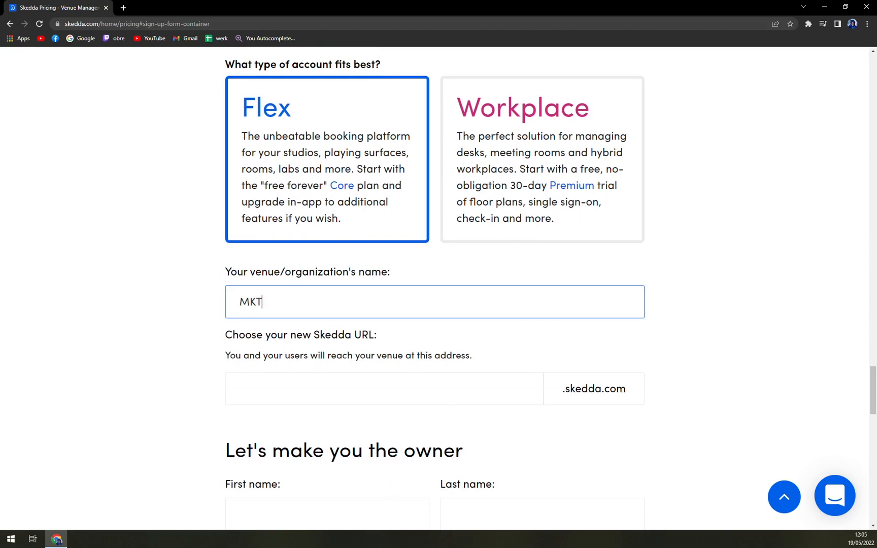
click(384, 389)
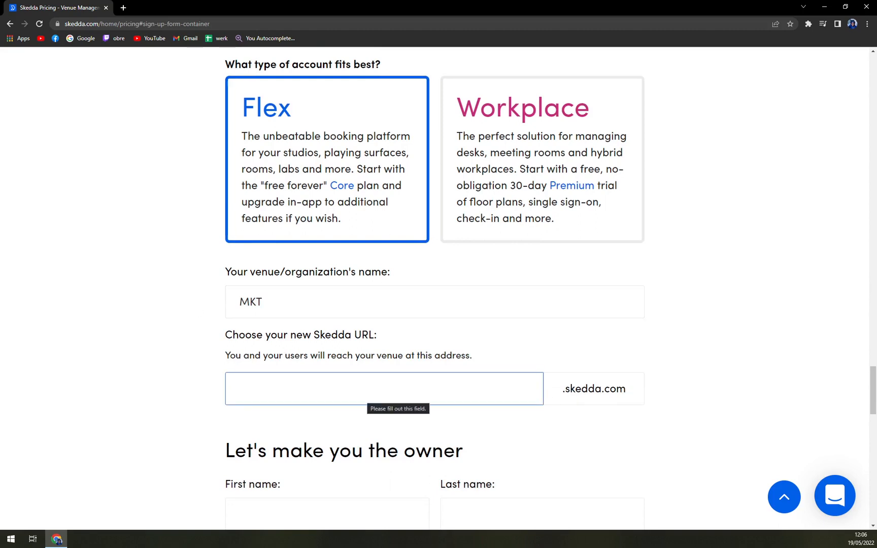
text(techt)
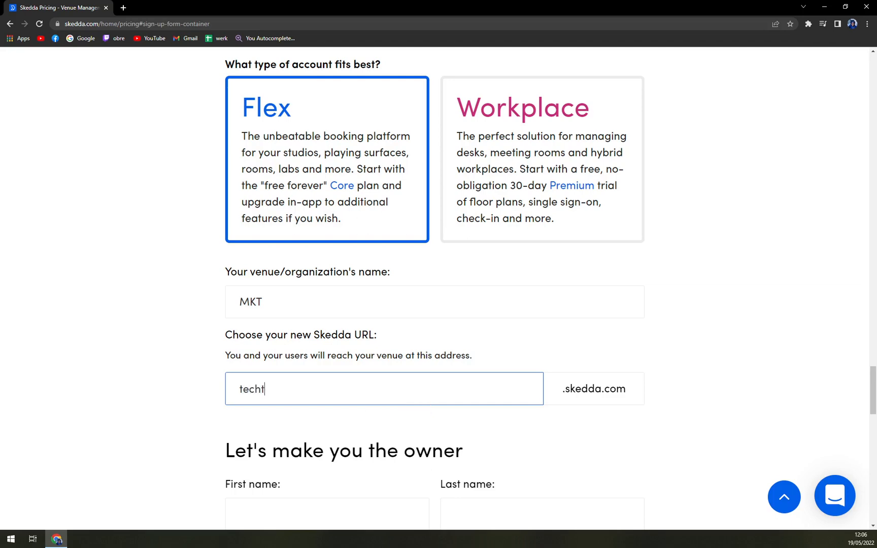
text(ips)
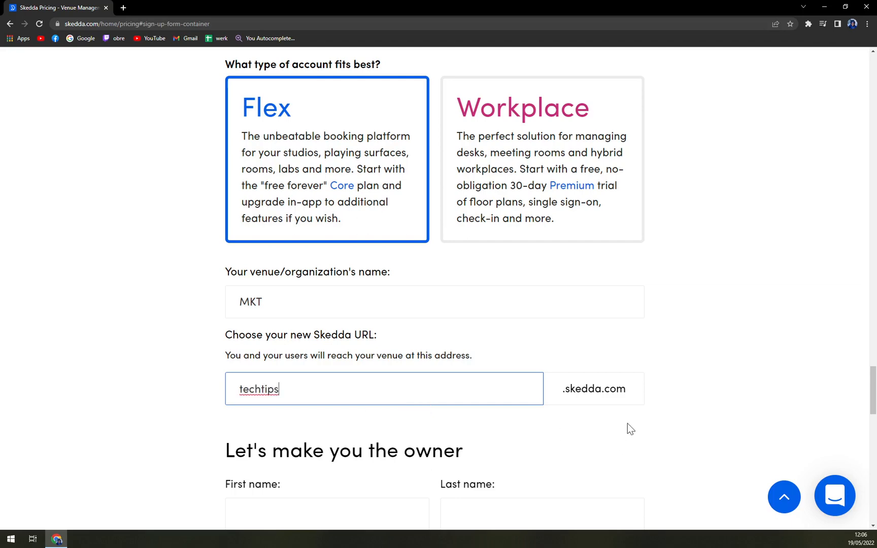
Fill in the owner's details, accept the terms and submit account creation.
click(327, 331)
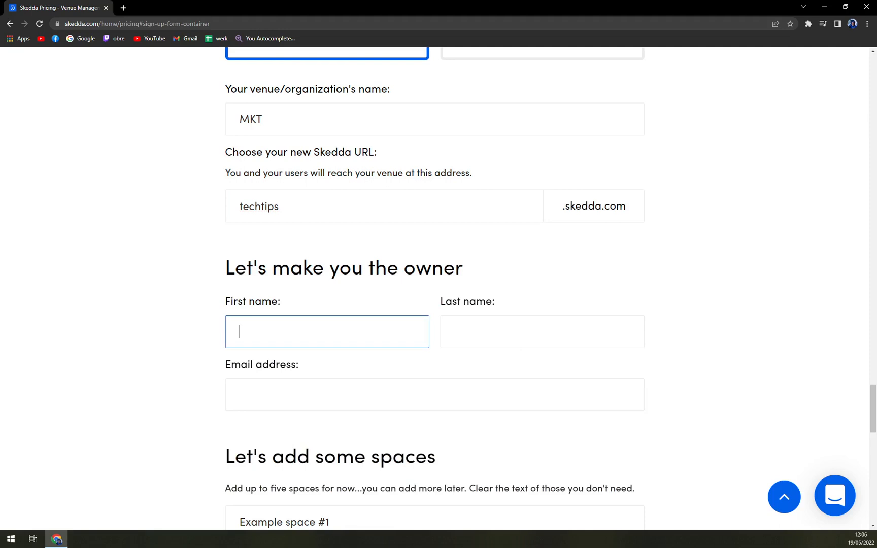
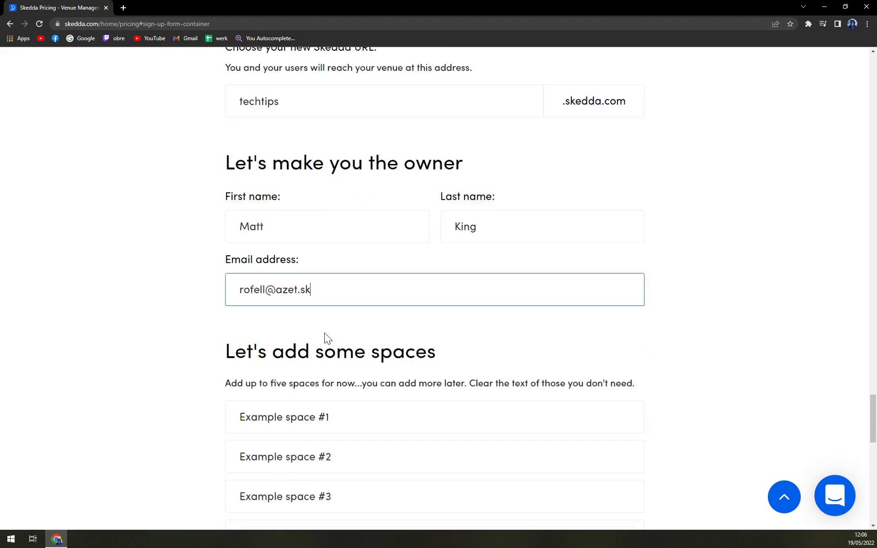
scroll(down, 3)
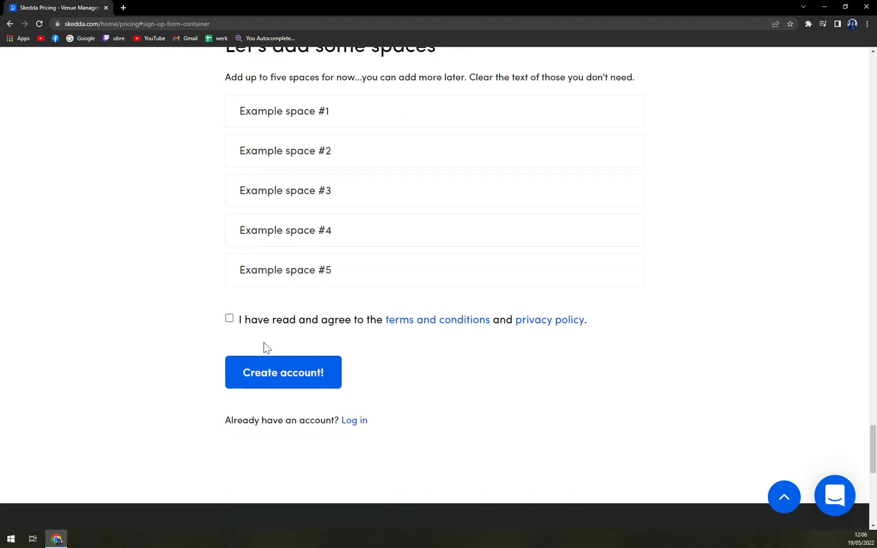
click(229, 318)
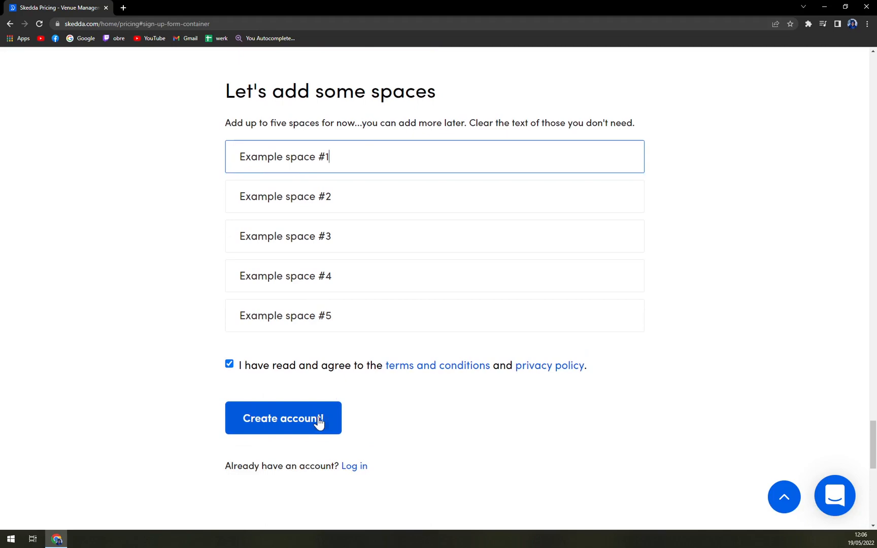
click(284, 417)
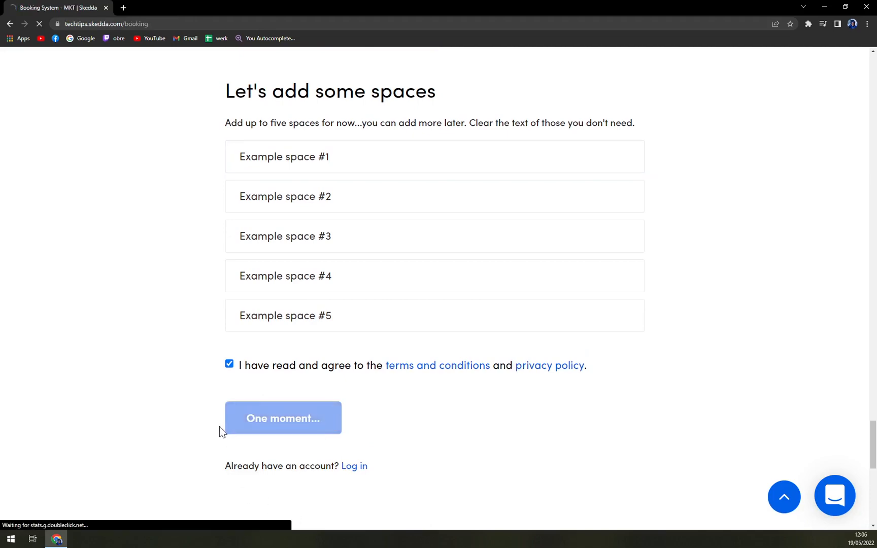
Close the Welcome to Skedda modal and the Resource Center panel.
click(283, 418)
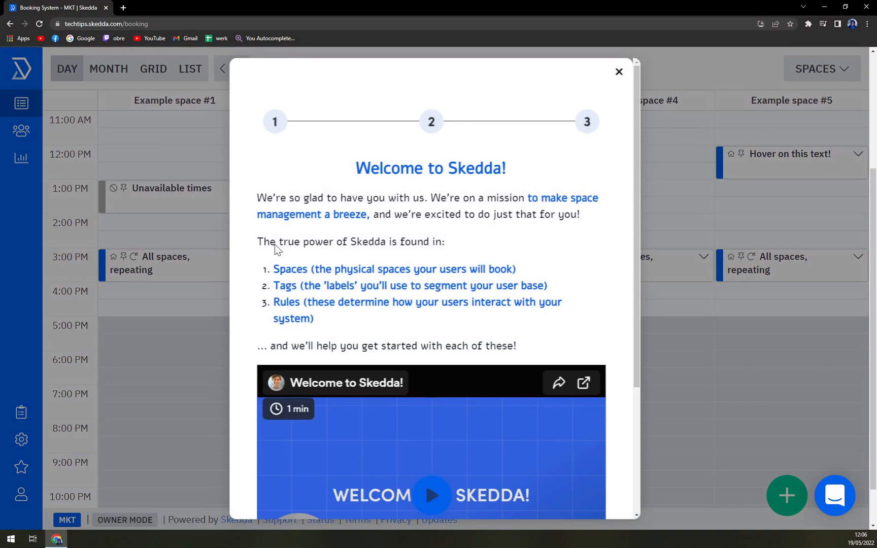
mouse_move(555, 218)
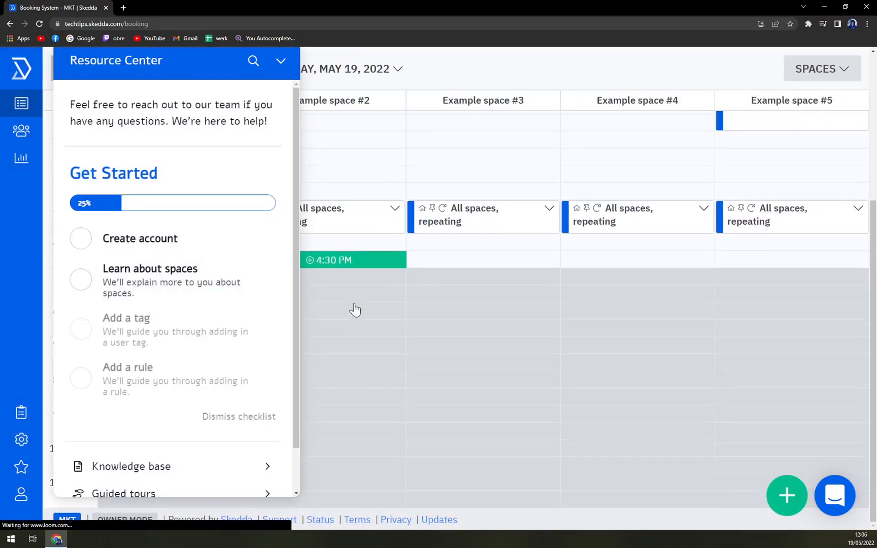
click(81, 238)
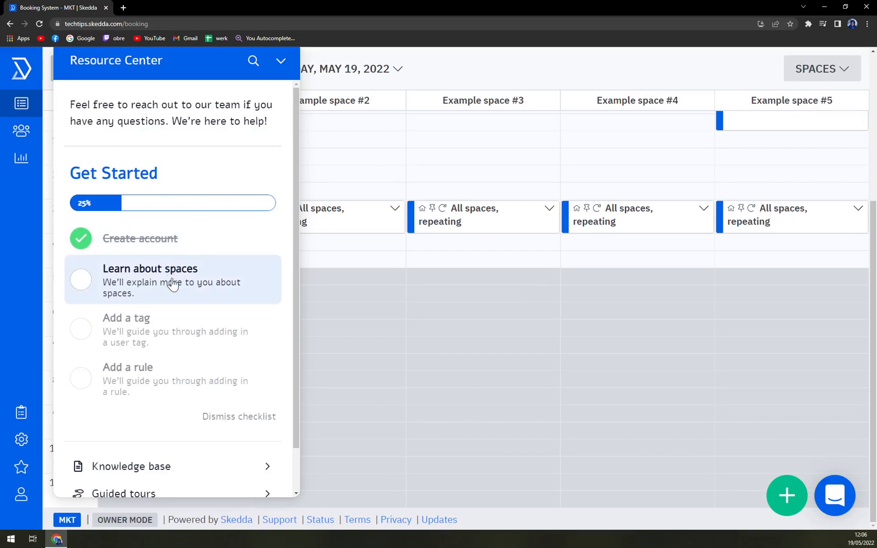
mouse_move(185, 441)
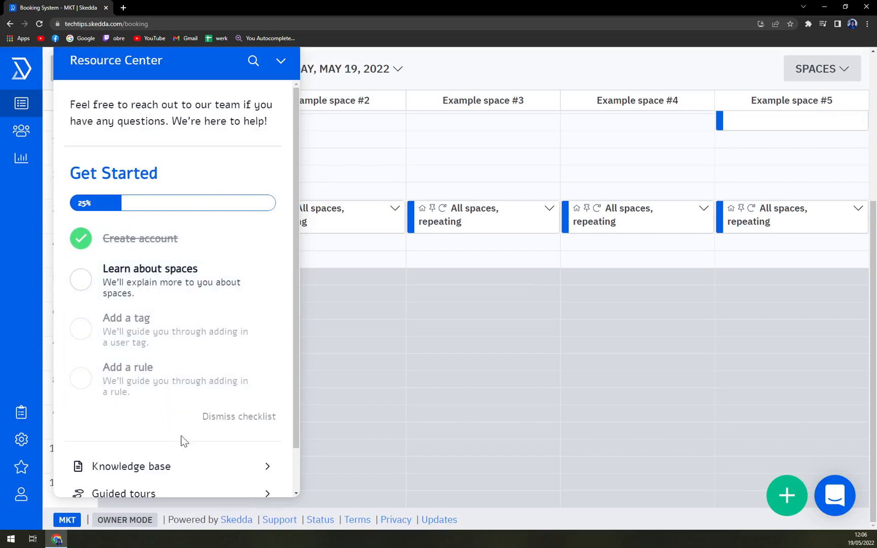
click(282, 61)
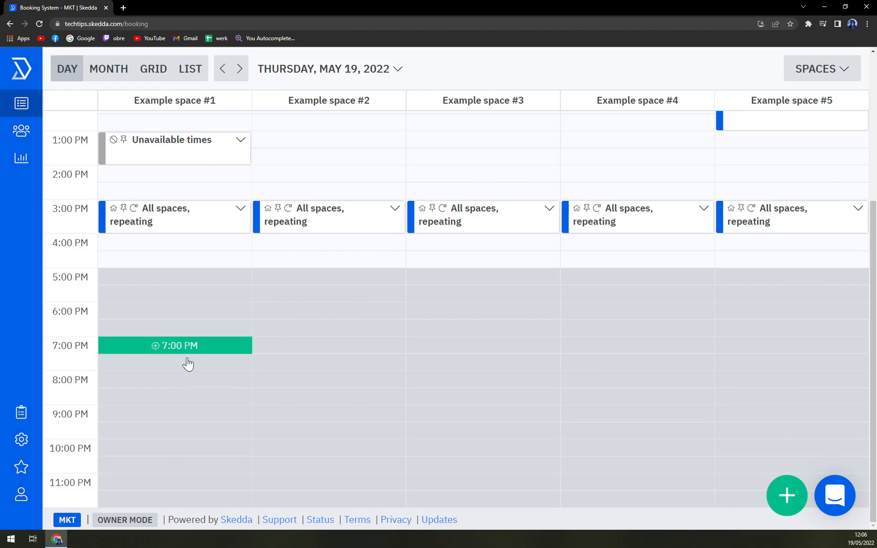
scroll(up, 3)
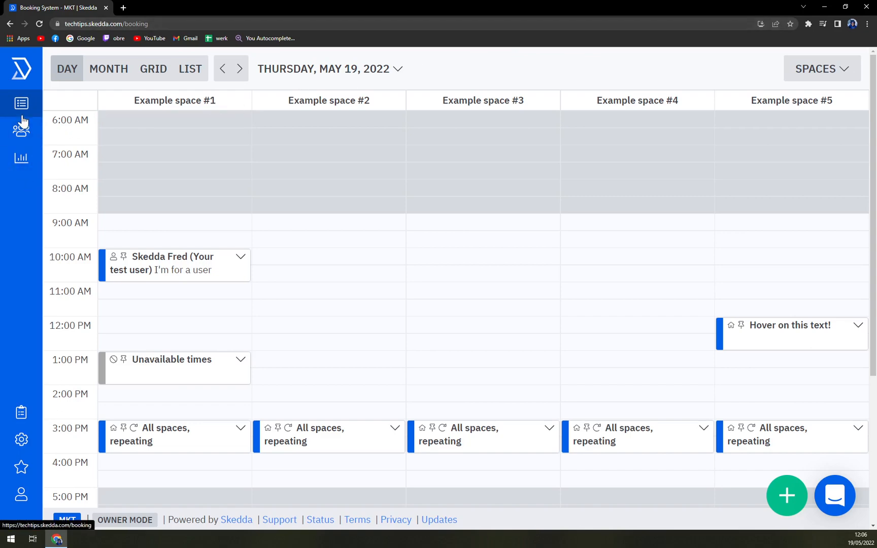
View the users list and test-mode Insights dashboard, then return to the users list.
click(22, 130)
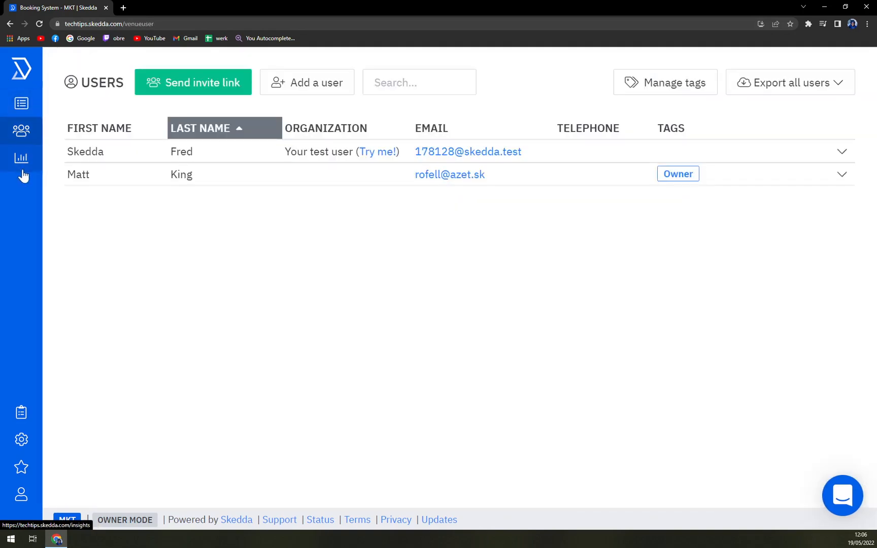
click(21, 158)
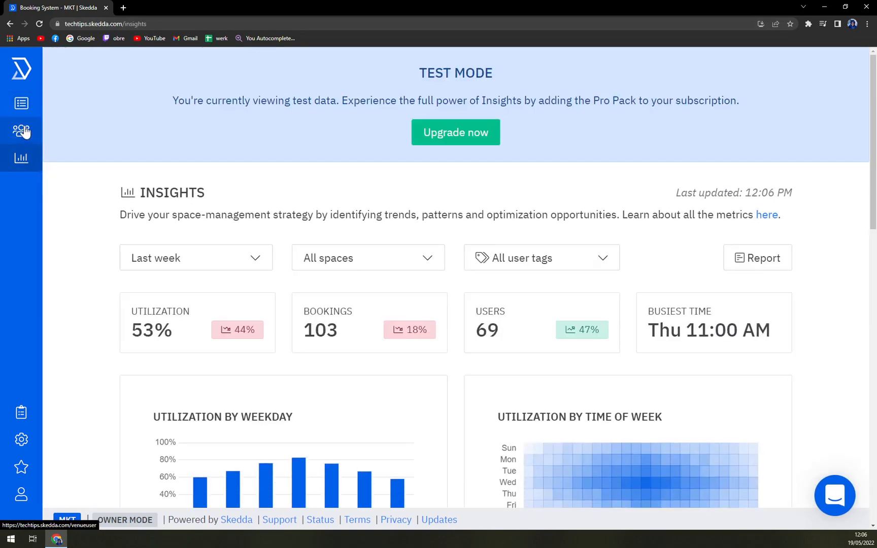
click(22, 131)
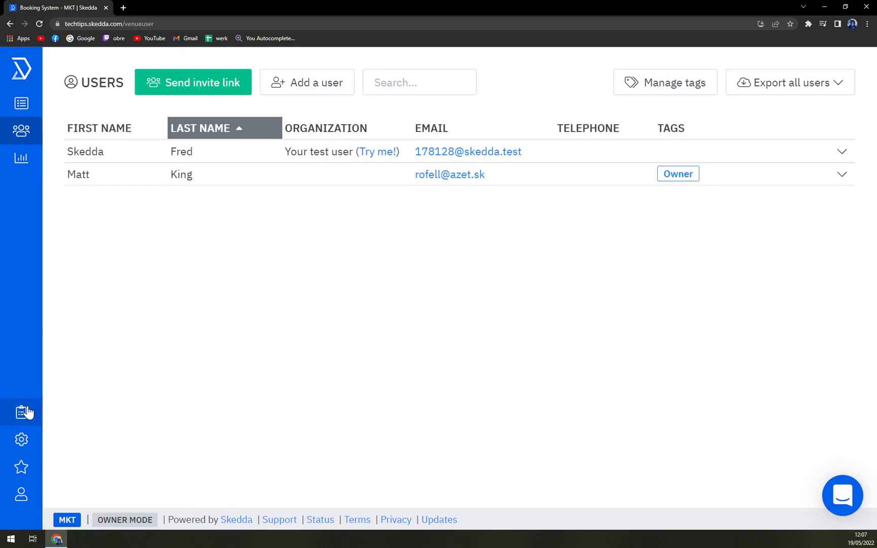
mouse_move(21, 439)
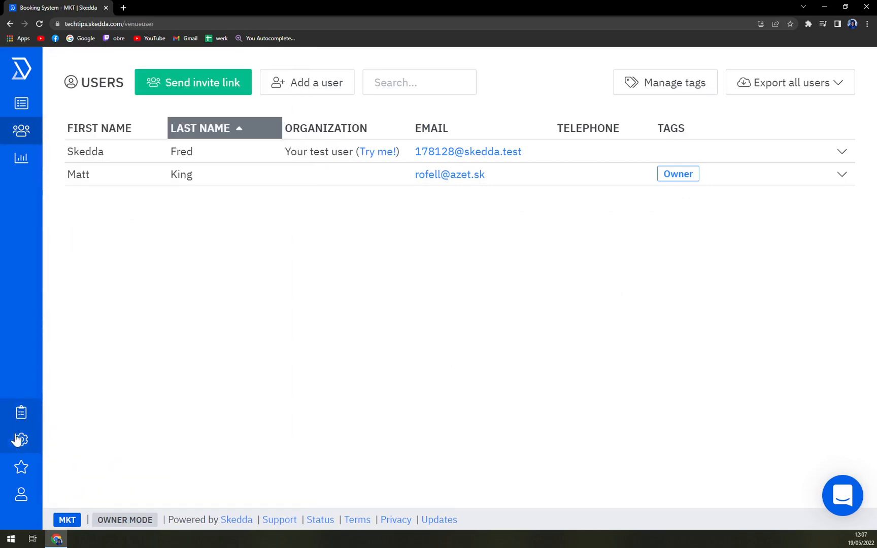
click(21, 440)
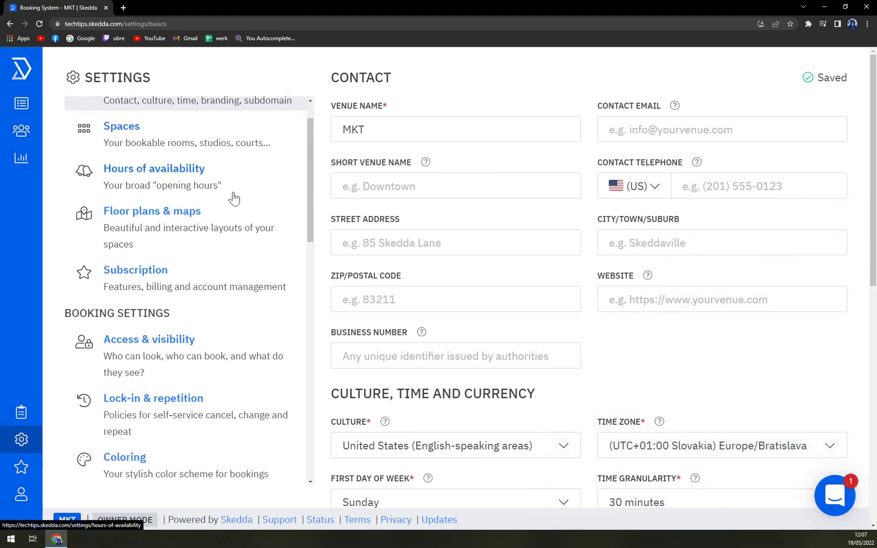
Open Integrations settings and scroll through embedding, API key and Zapier app integrations.
scroll(down, 3)
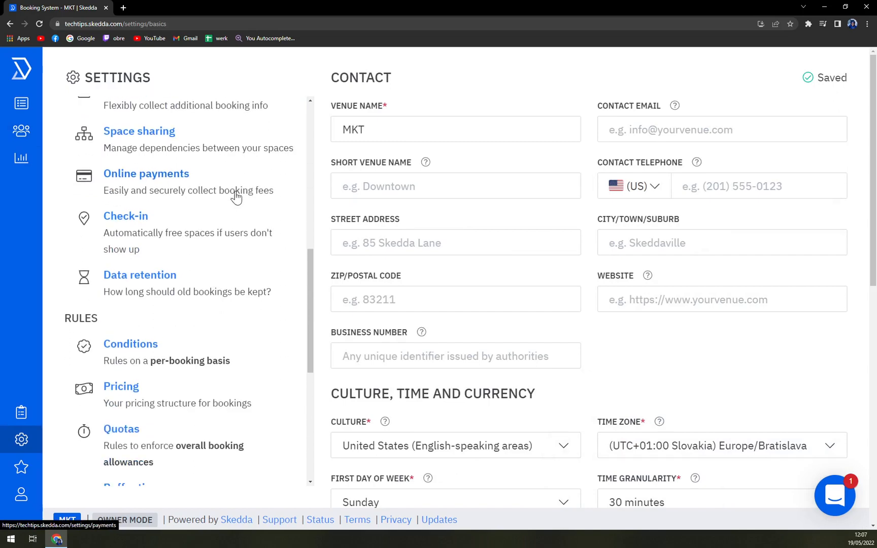
scroll(down, 3)
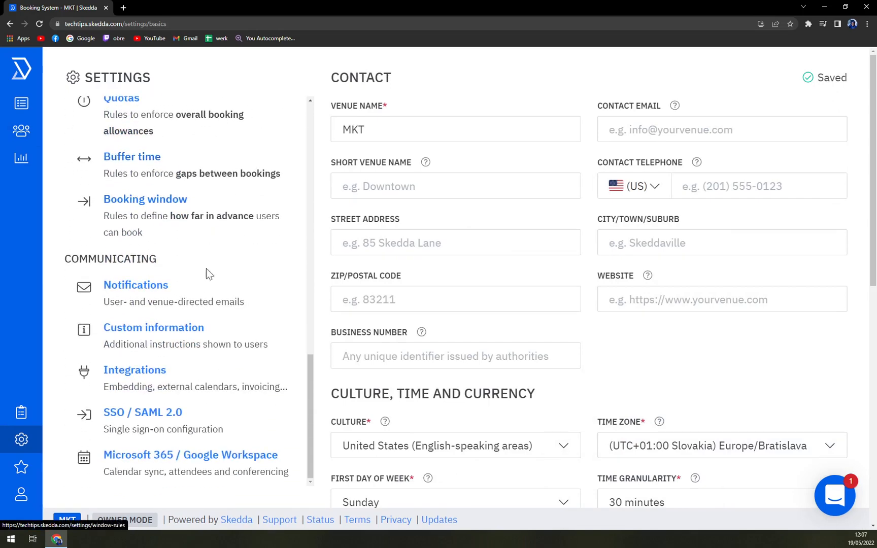
click(134, 370)
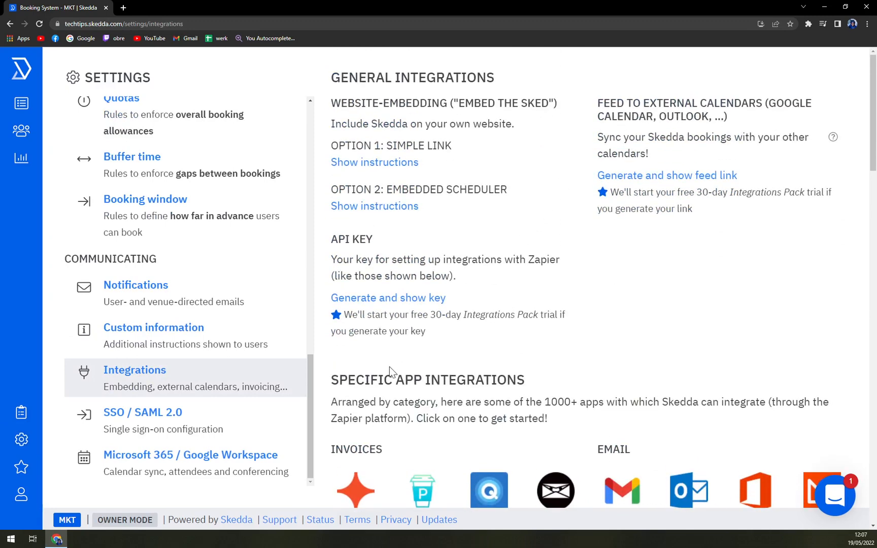
scroll(down, 3)
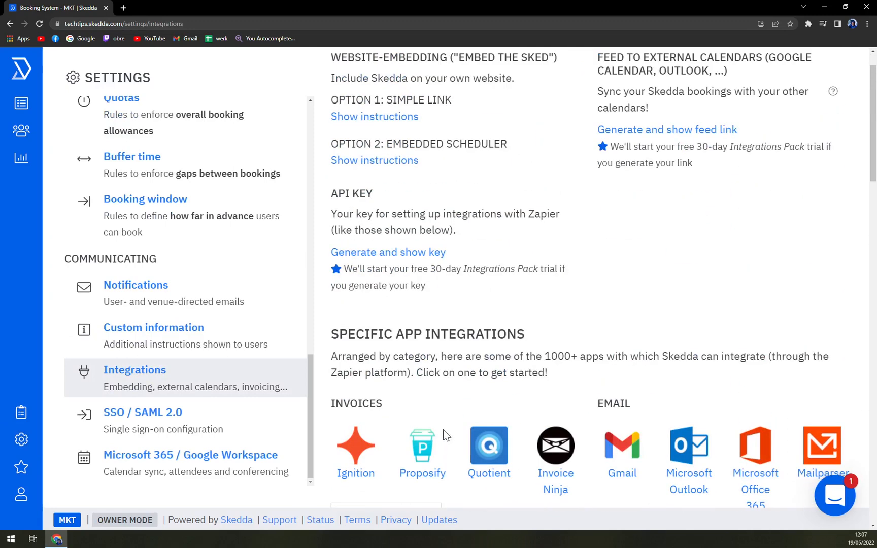
scroll(down, 3)
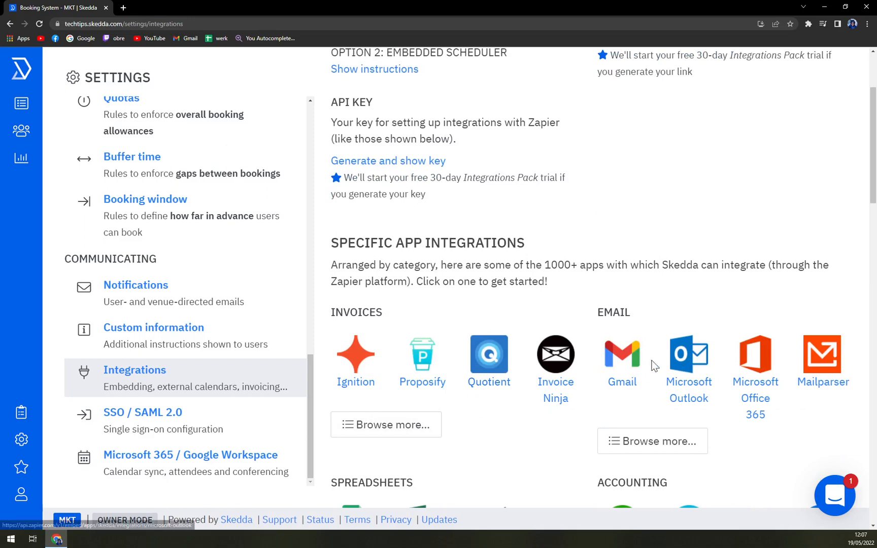
scroll(down, 3)
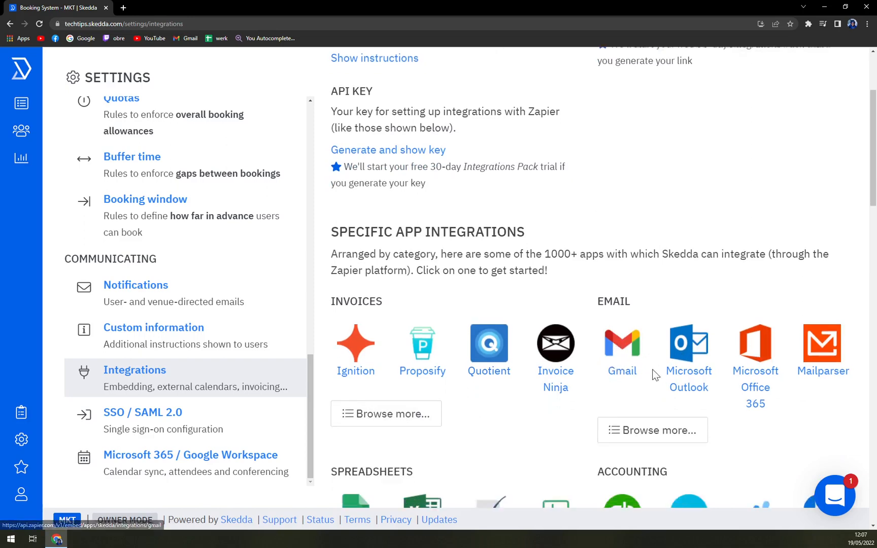
scroll(down, 3)
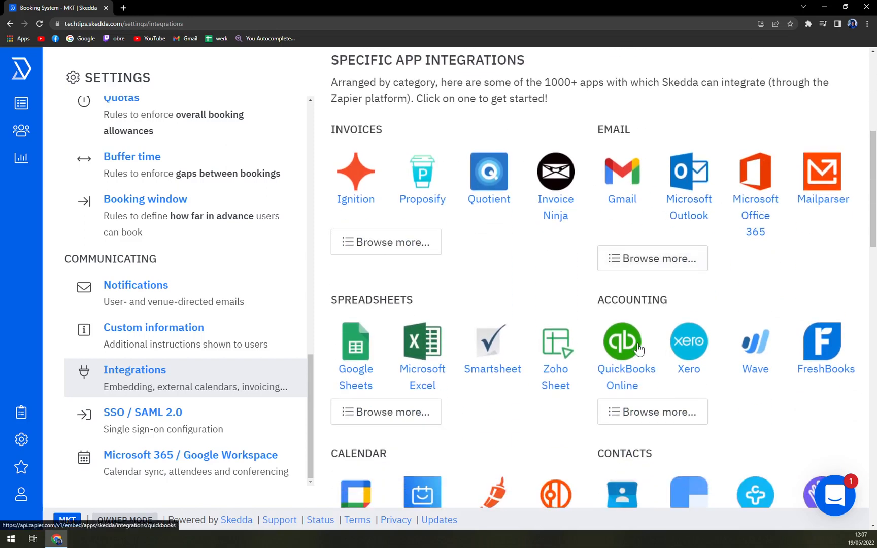
mouse_move(422, 341)
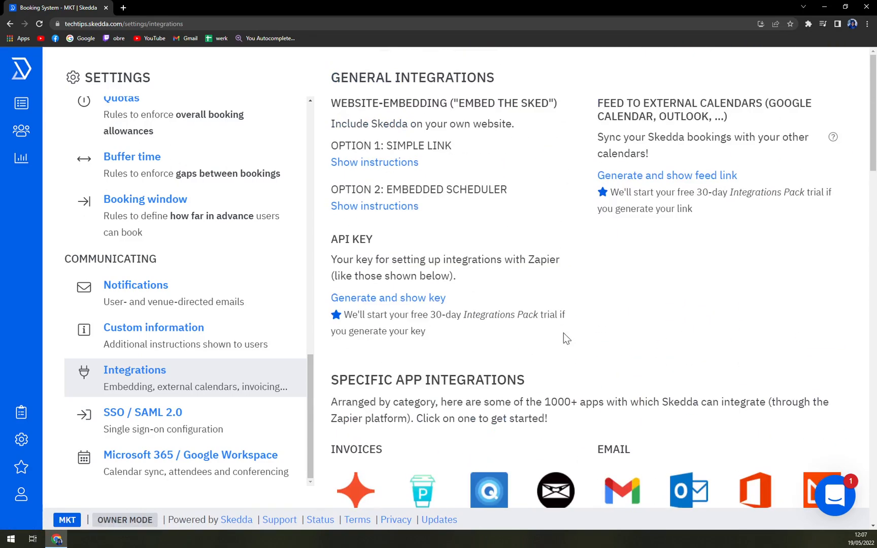
mouse_move(131, 7)
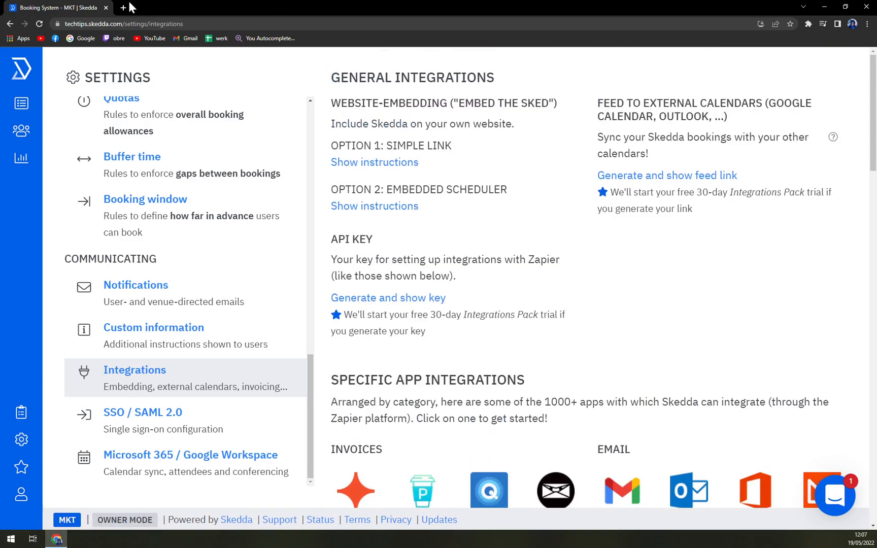
Open zapier.com in a new tab, then return to the Skedda tab.
click(232, 8)
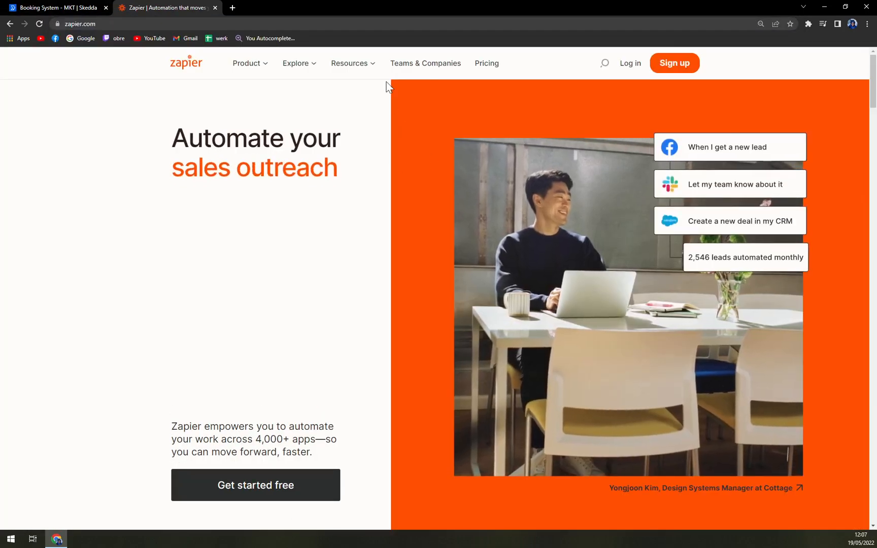
click(55, 7)
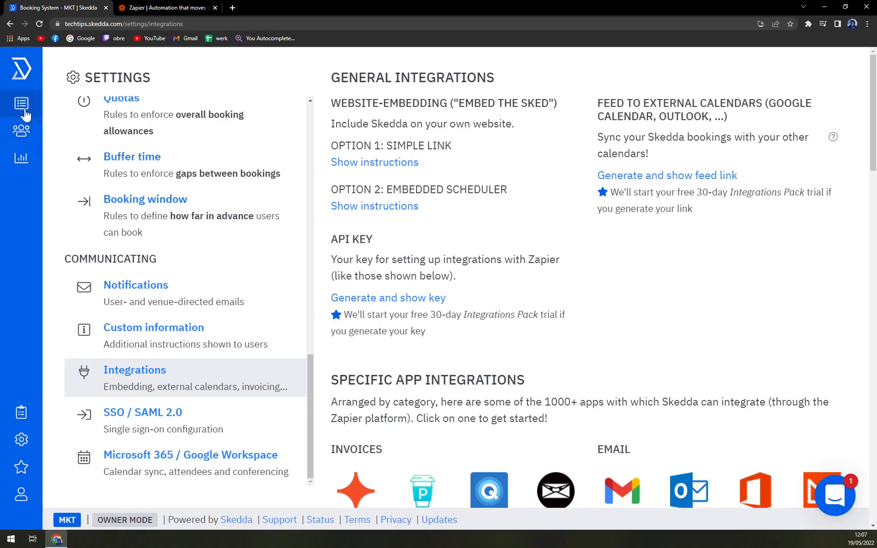
click(22, 131)
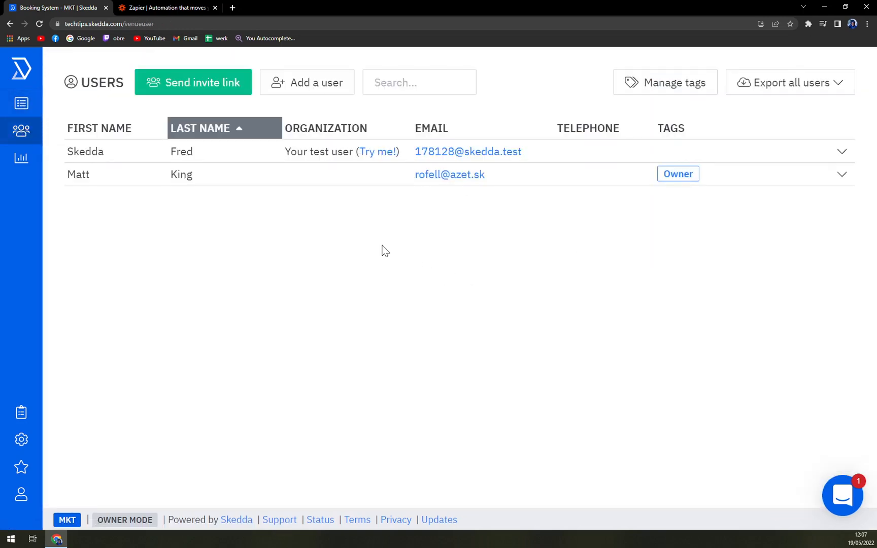
click(307, 82)
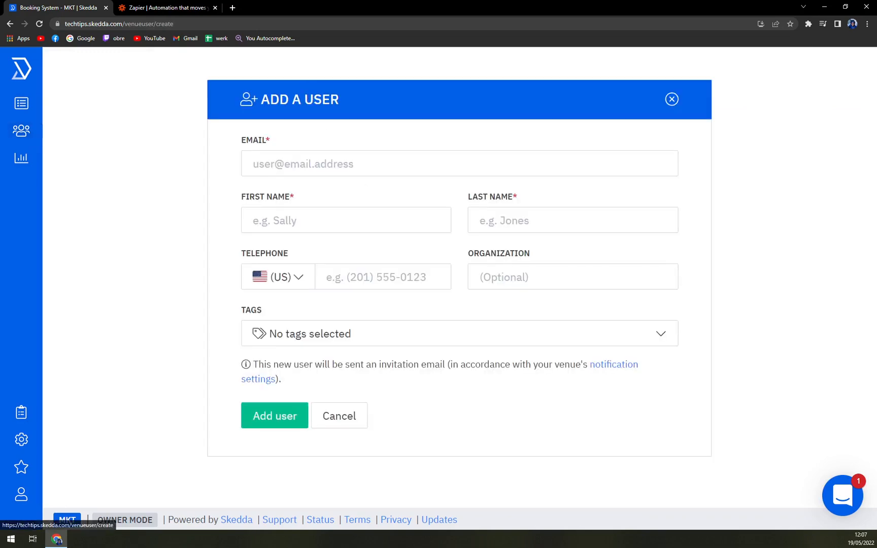
click(459, 164)
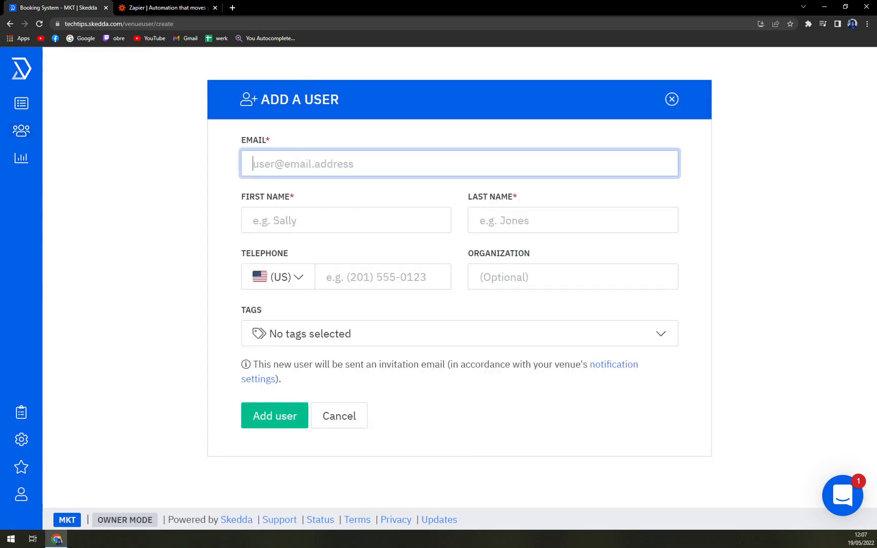
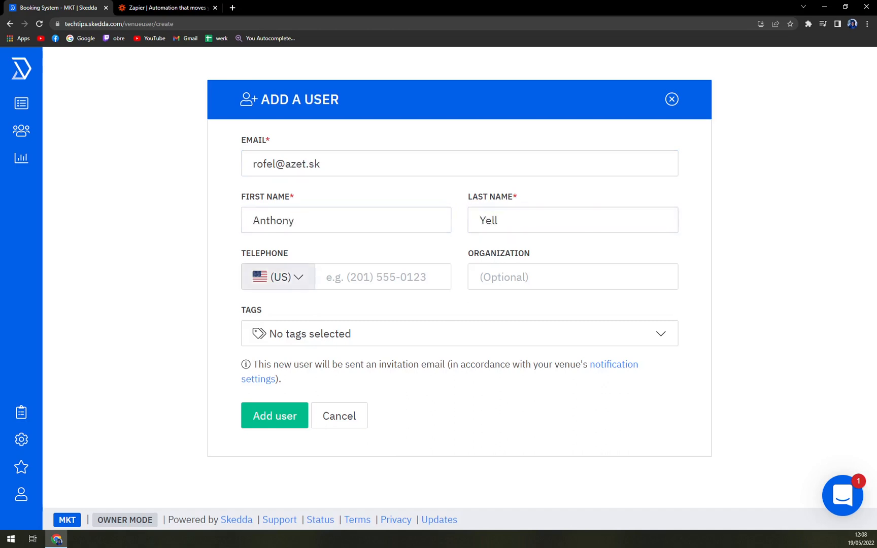
Browse the telephone country codes and save the new user.
click(279, 277)
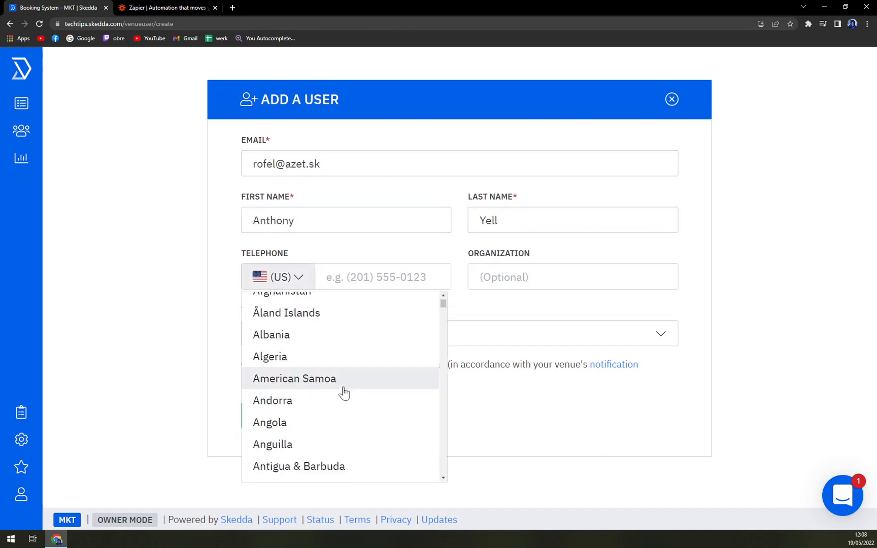
scroll(down, 3)
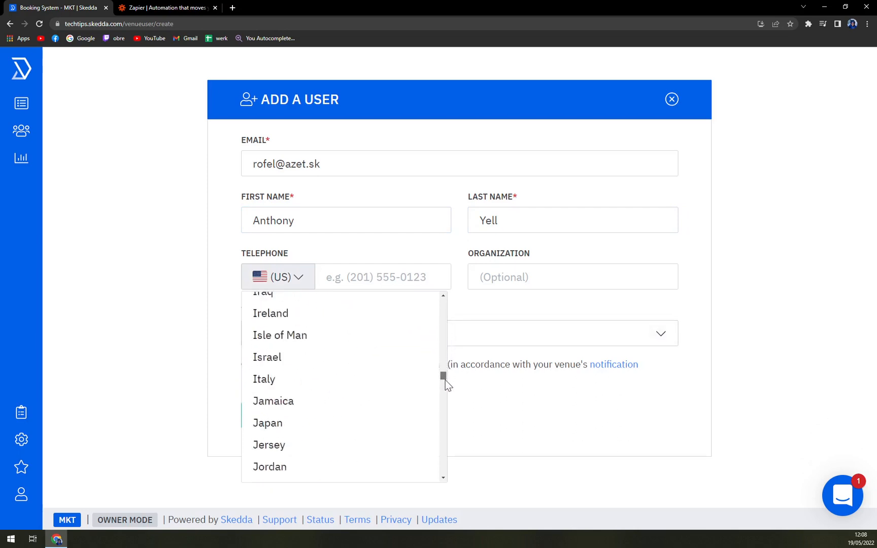
scroll(down, 3)
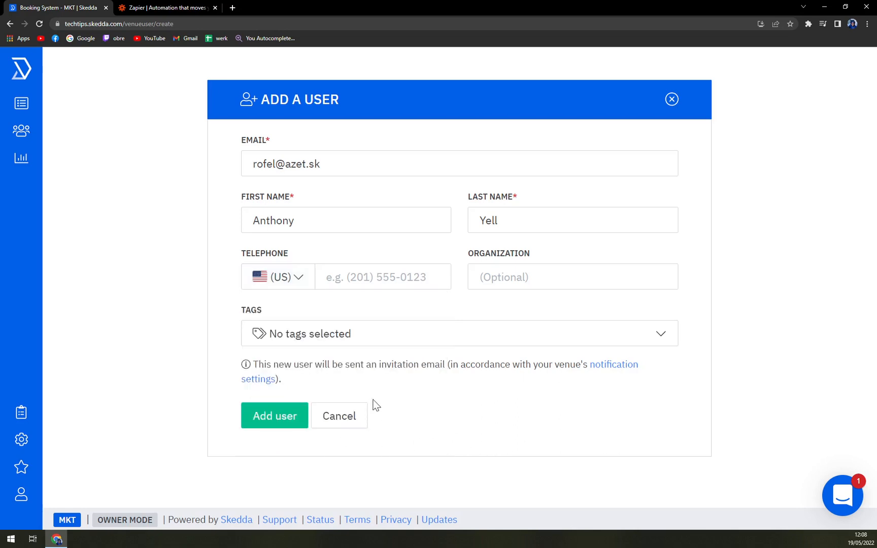
click(275, 416)
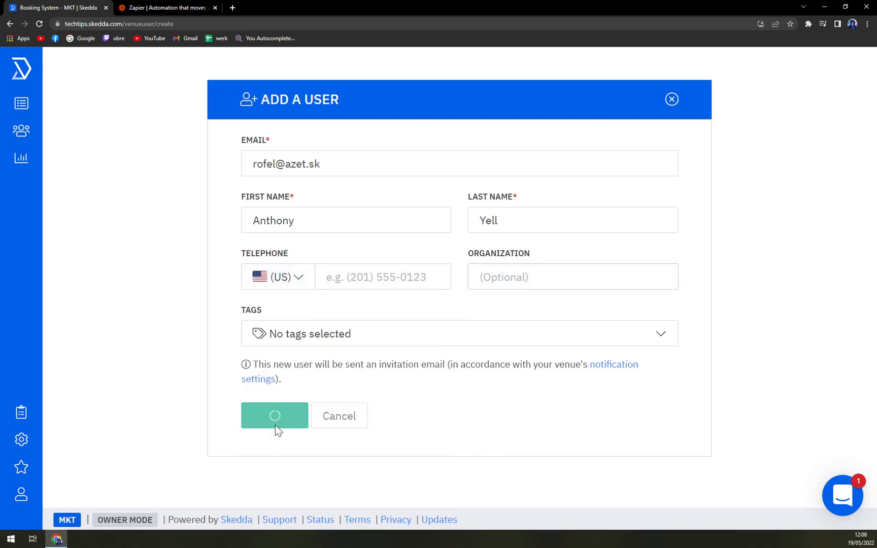
click(274, 416)
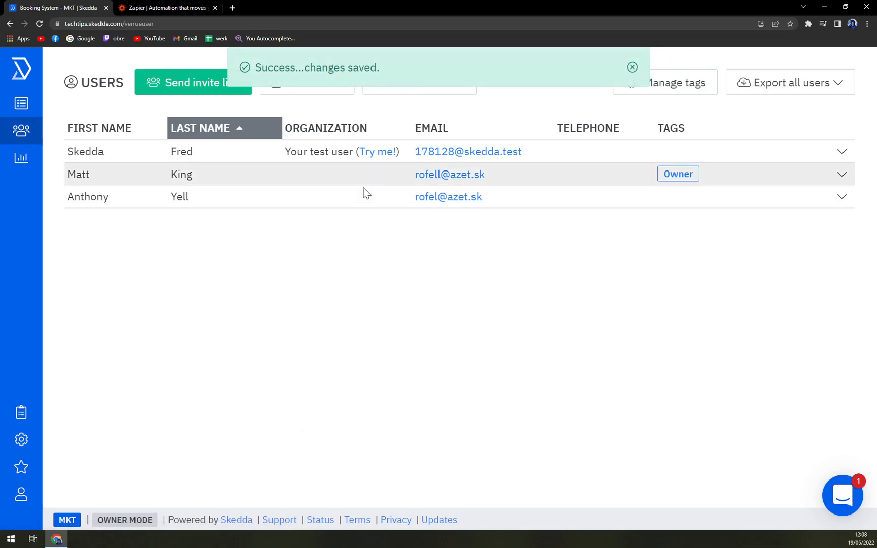
mouse_move(695, 226)
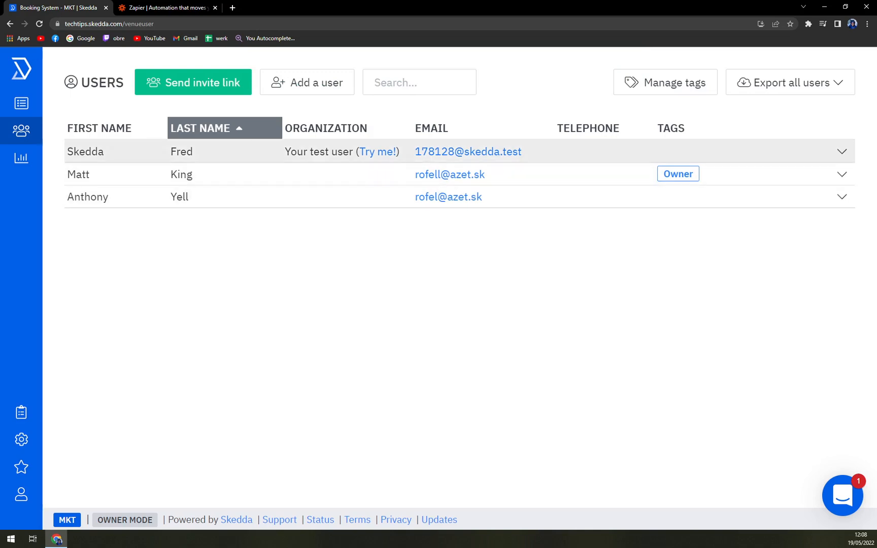
mouse_move(290, 148)
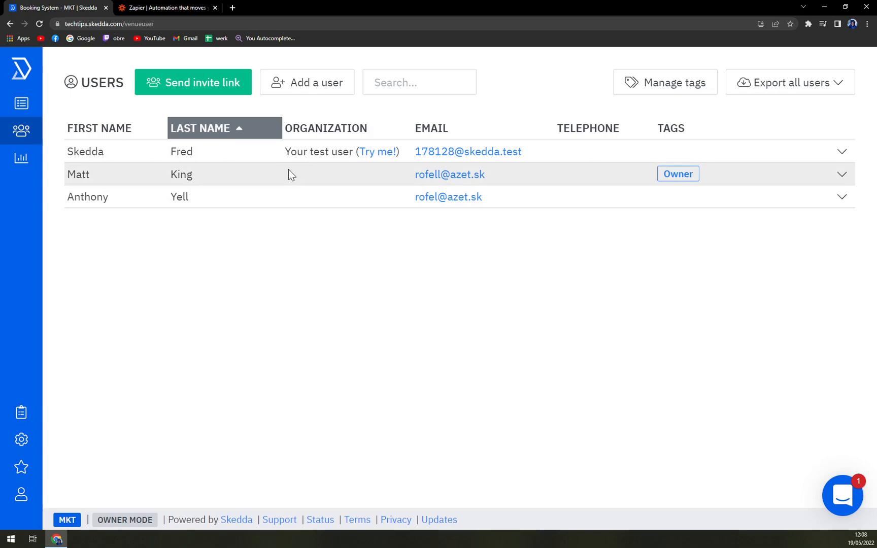
mouse_move(250, 141)
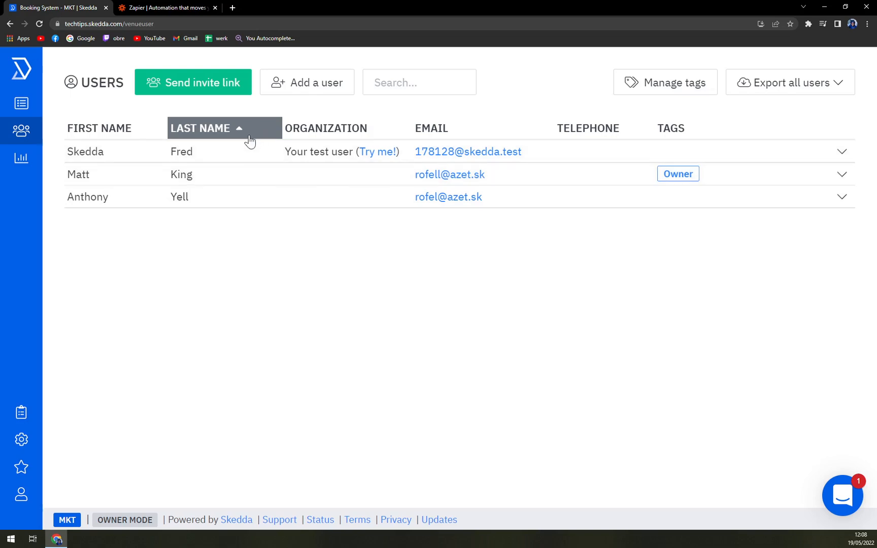
mouse_move(181, 95)
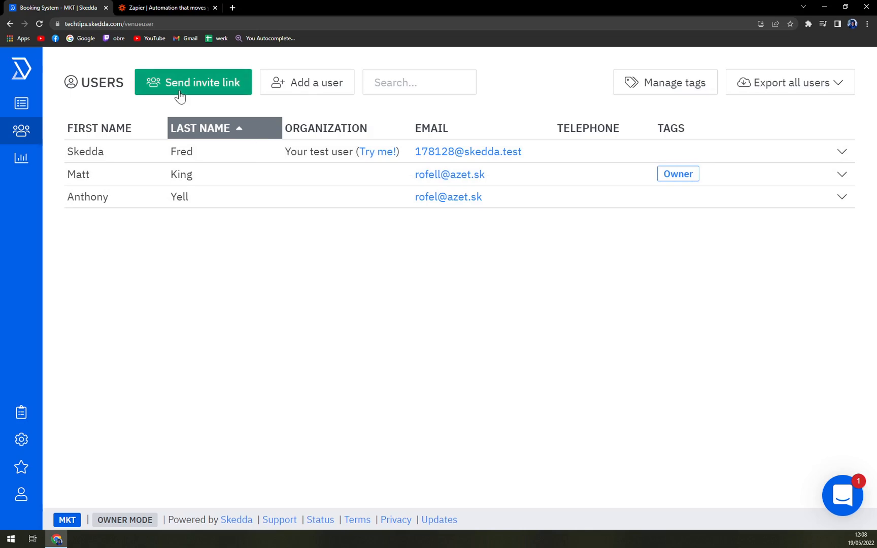
click(193, 82)
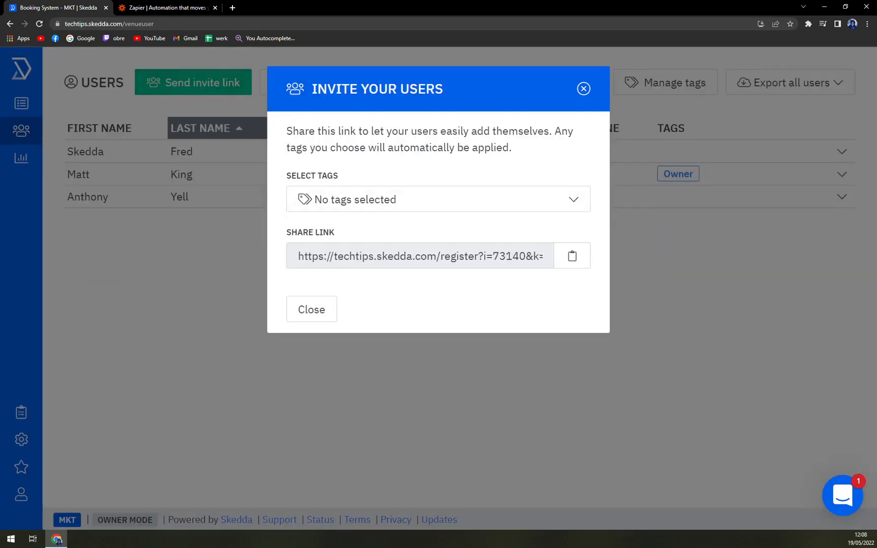
mouse_move(518, 101)
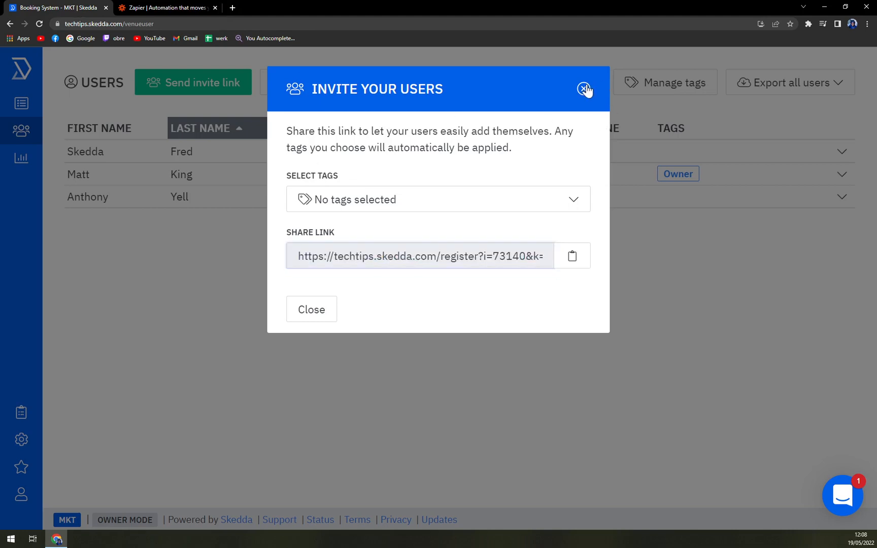
click(586, 89)
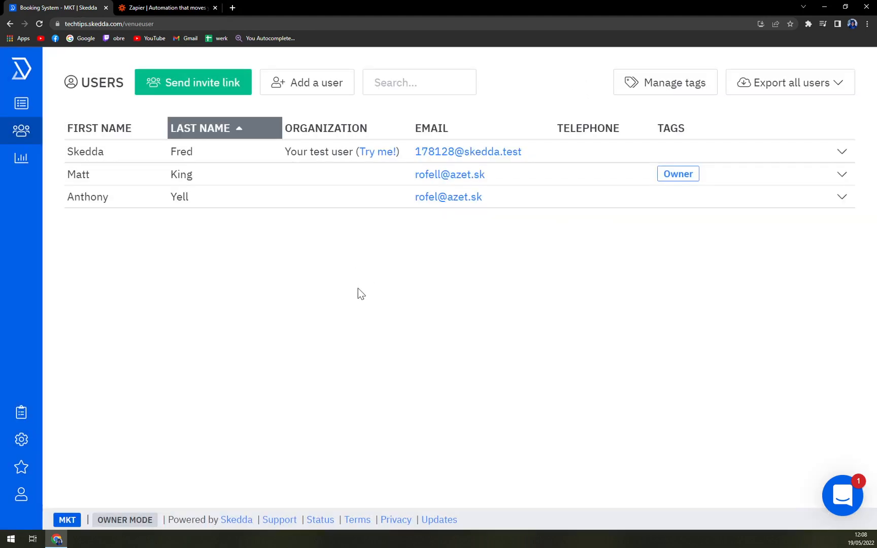
mouse_move(339, 278)
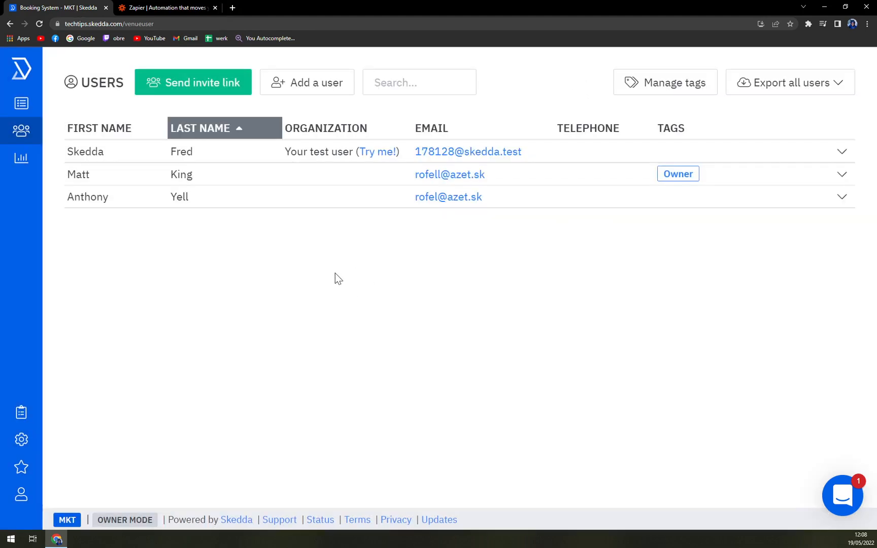
mouse_move(265, 242)
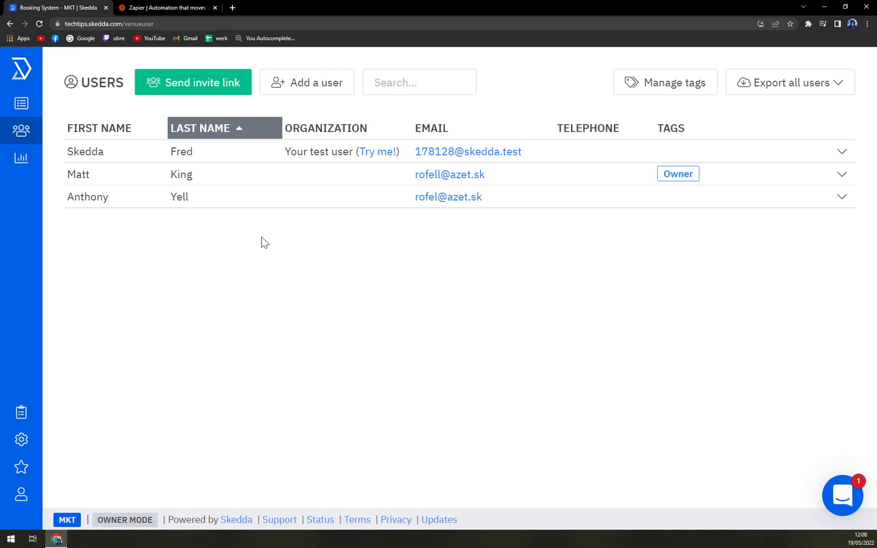
click(21, 158)
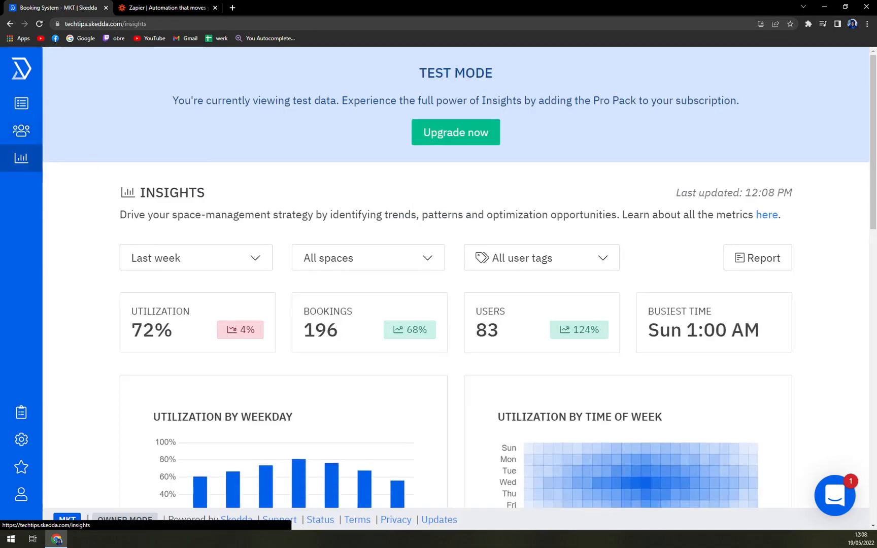
mouse_move(145, 373)
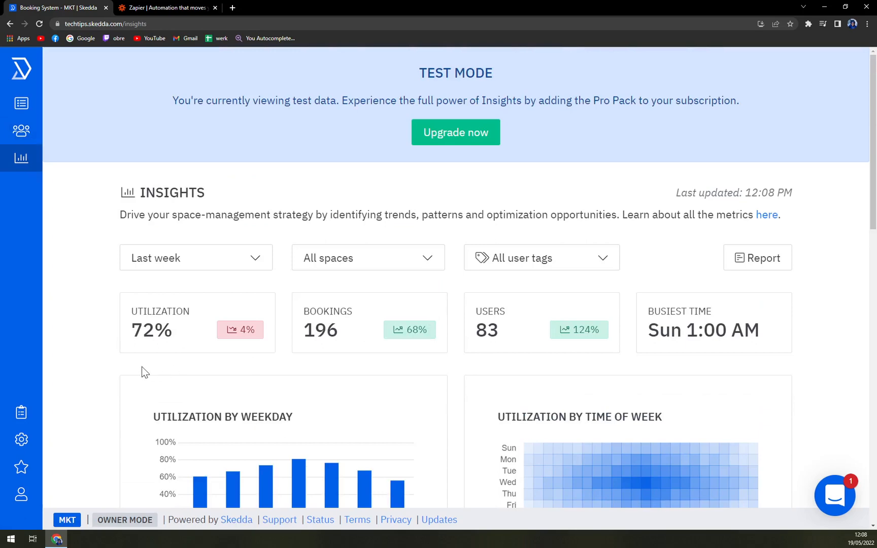
scroll(down, 3)
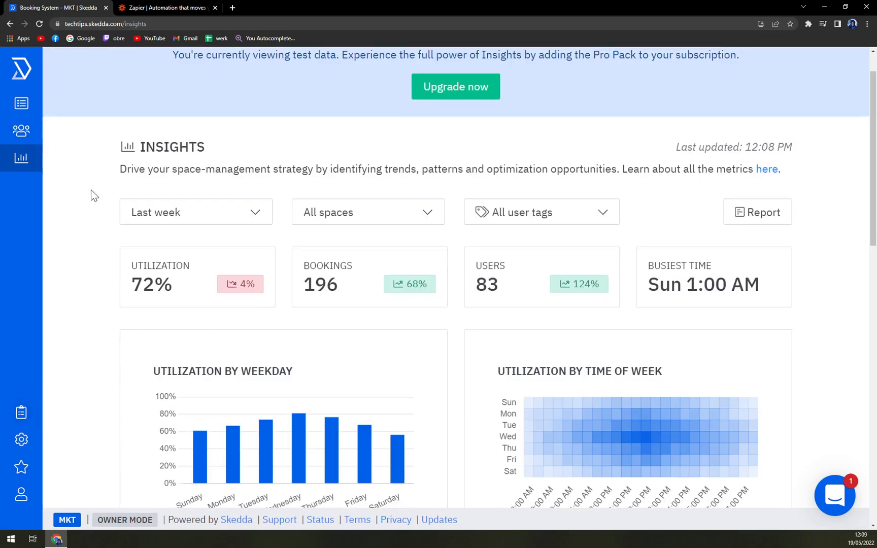
click(22, 130)
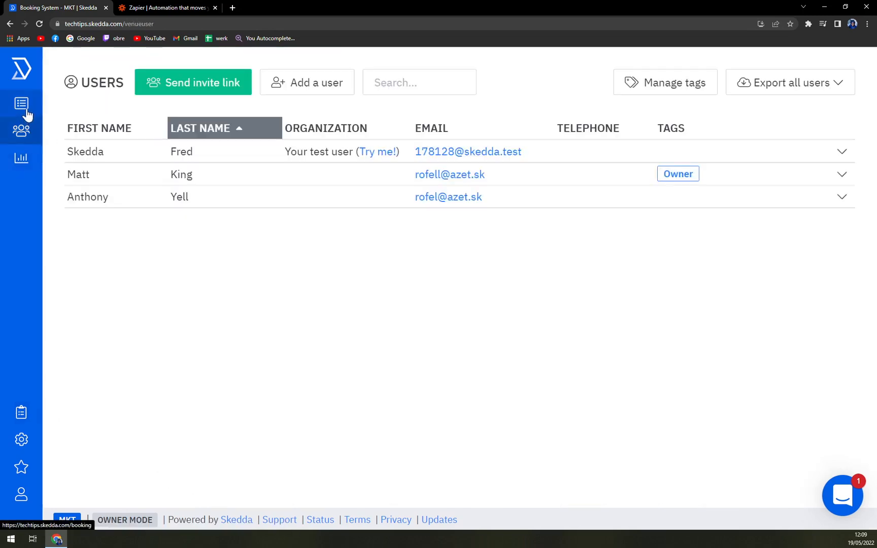
Open the booking calendar and switch to the May 2022 month view.
click(22, 104)
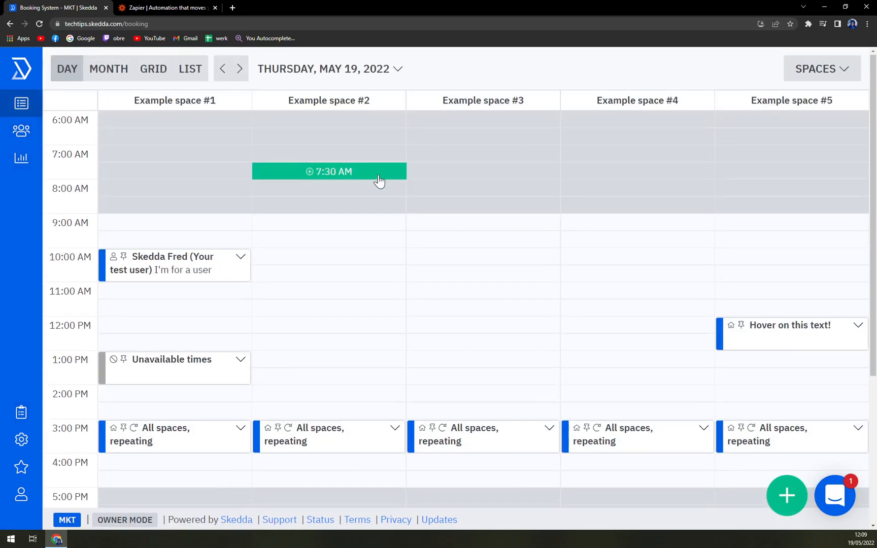
scroll(down, 3)
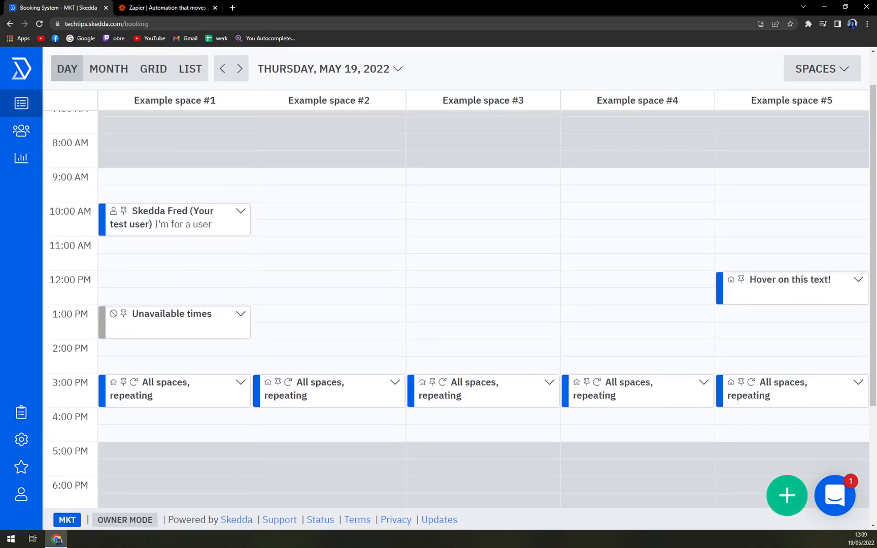
click(108, 68)
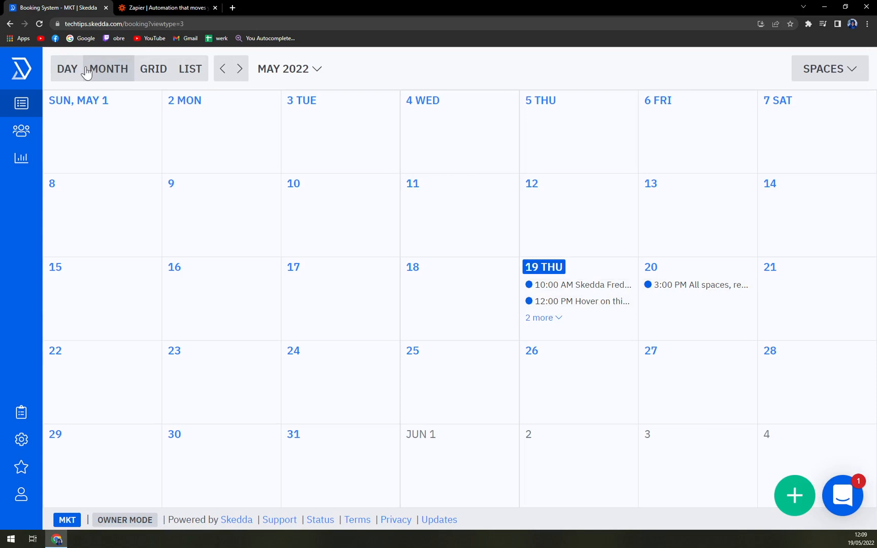
mouse_move(106, 76)
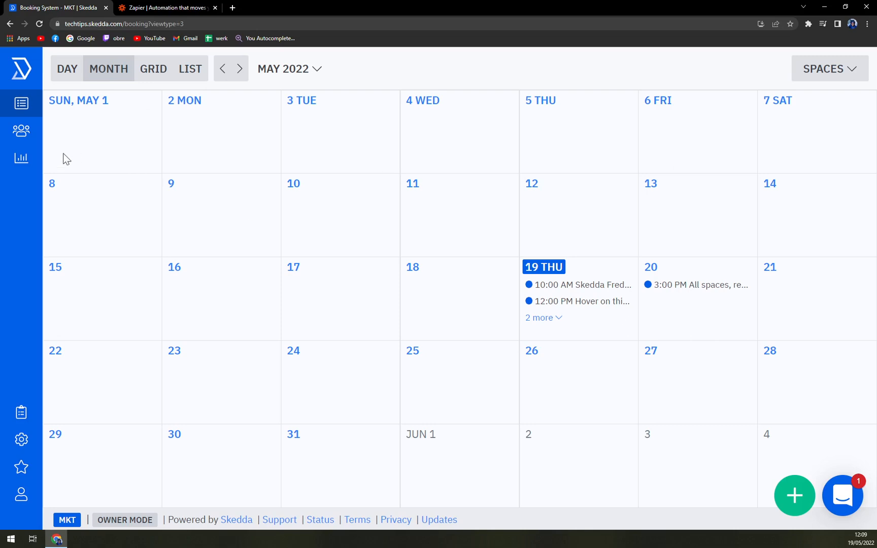
Show the list of three venue users again.
click(21, 131)
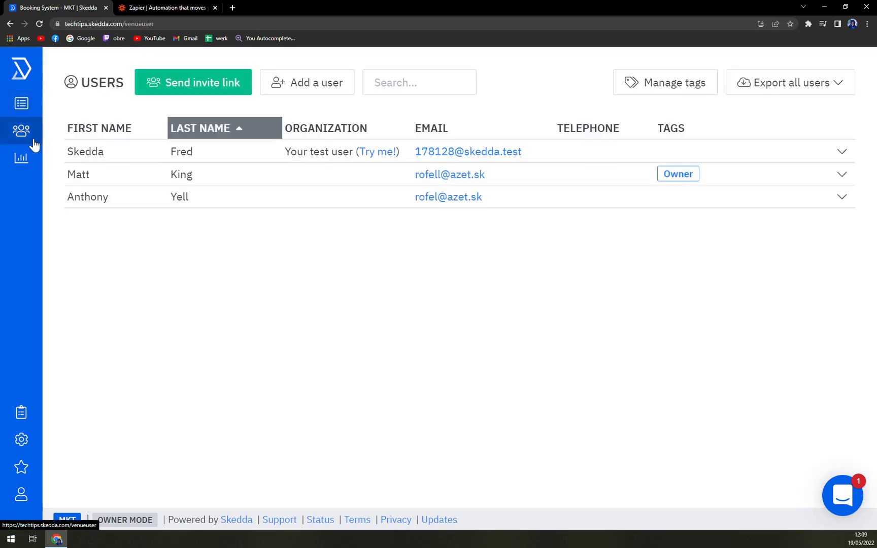
mouse_move(32, 145)
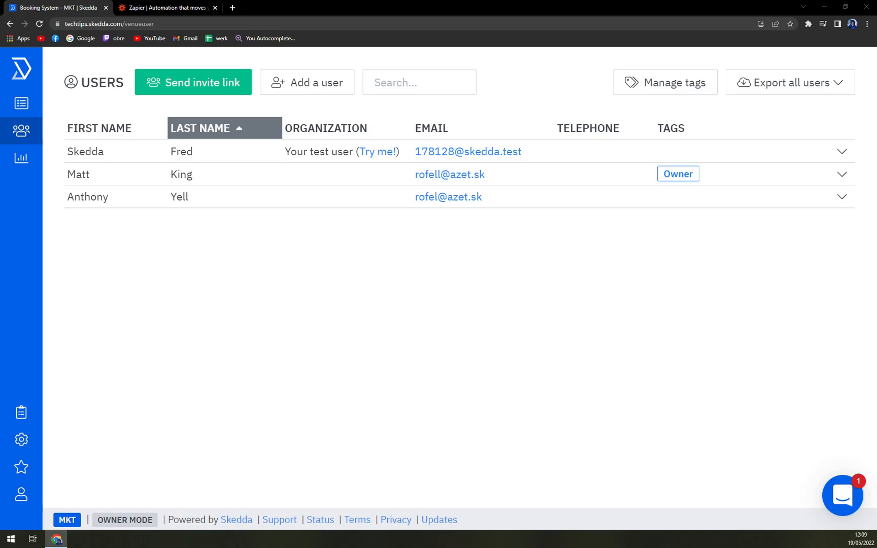
mouse_move(264, 148)
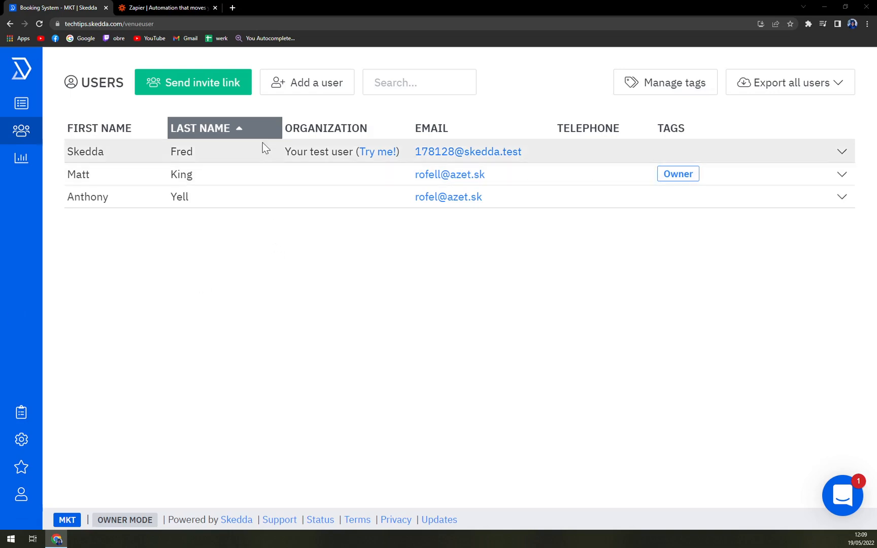
click(21, 103)
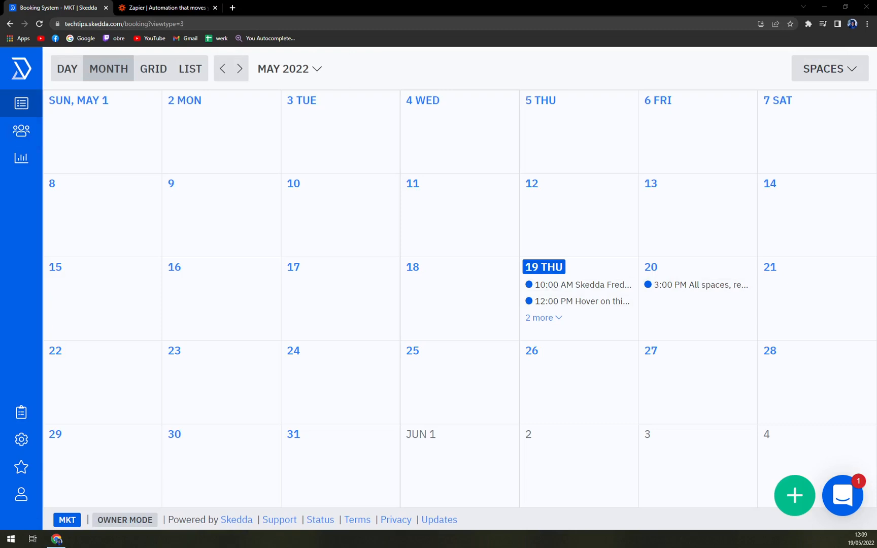
mouse_move(316, 6)
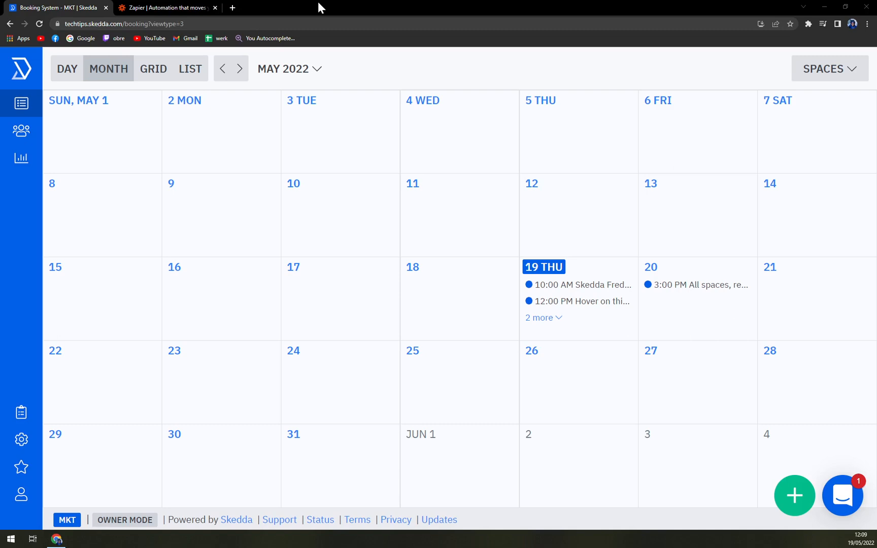
mouse_move(312, 9)
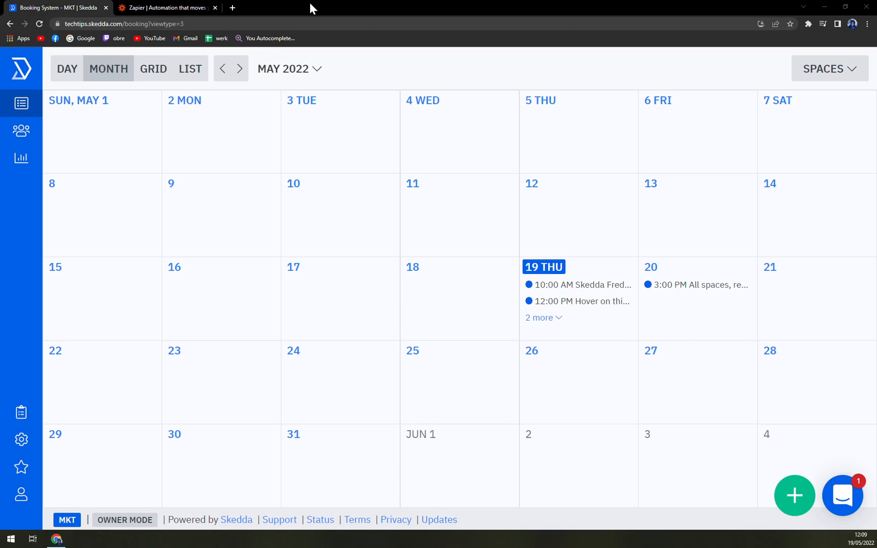
mouse_move(91, 81)
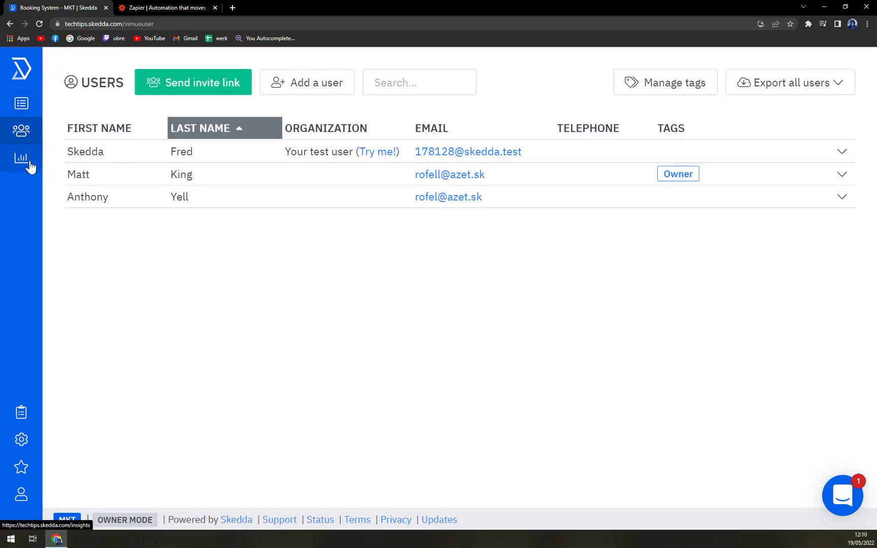
Open the Insights dashboard showing utilization, bookings, users and busiest-time statistics.
click(22, 159)
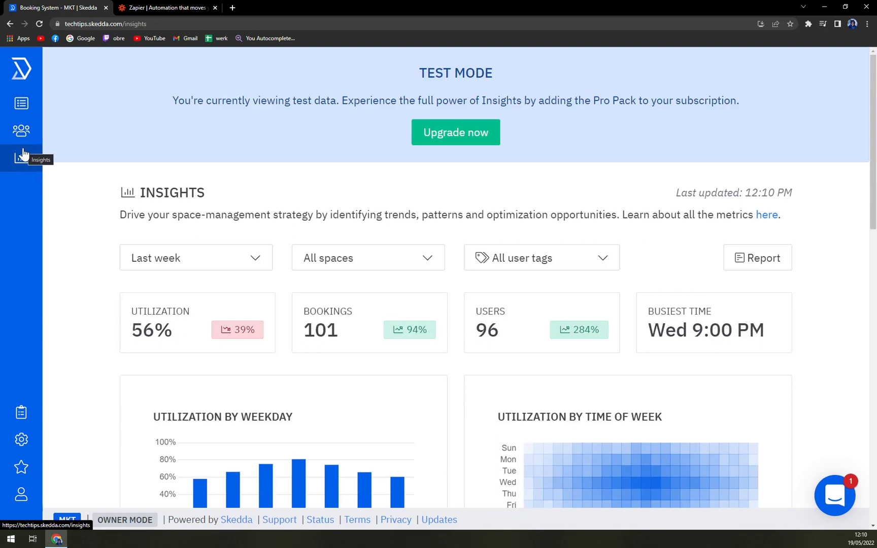
click(21, 158)
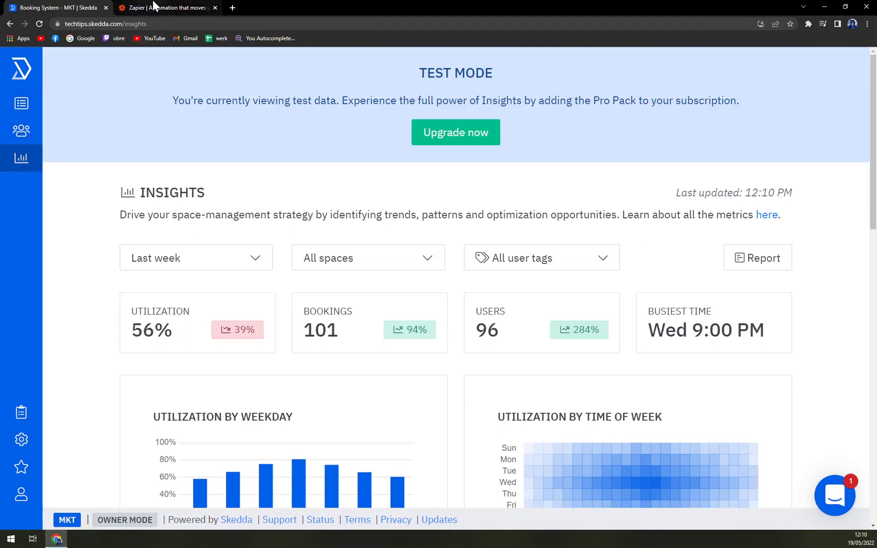